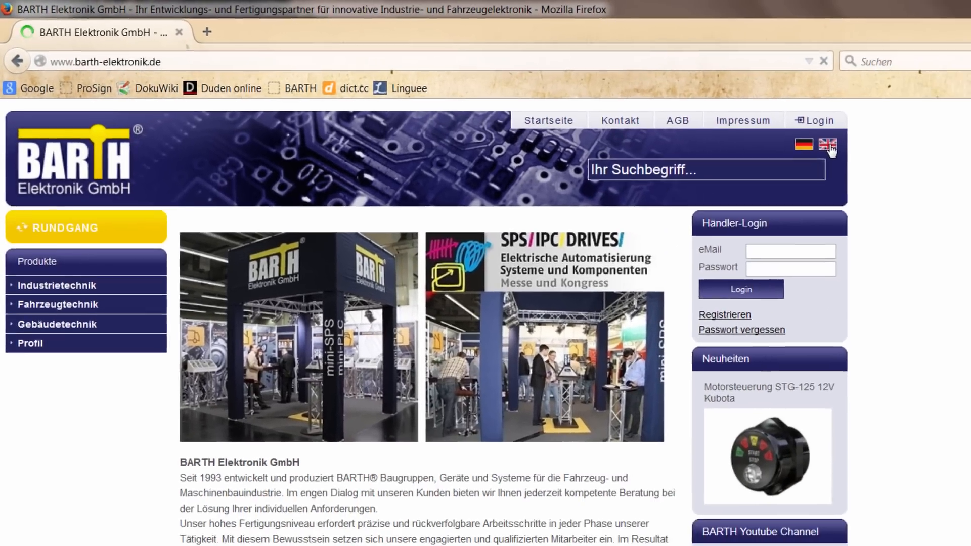
Switch the BARTH site to English and navigate to the miCon-L for Mini-PLC Download page and its download link.
click(828, 145)
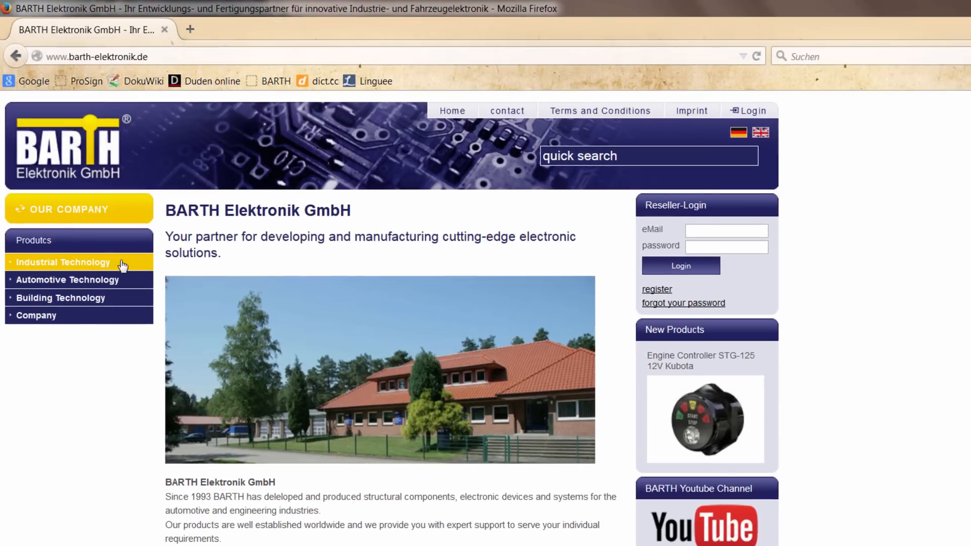
click(62, 262)
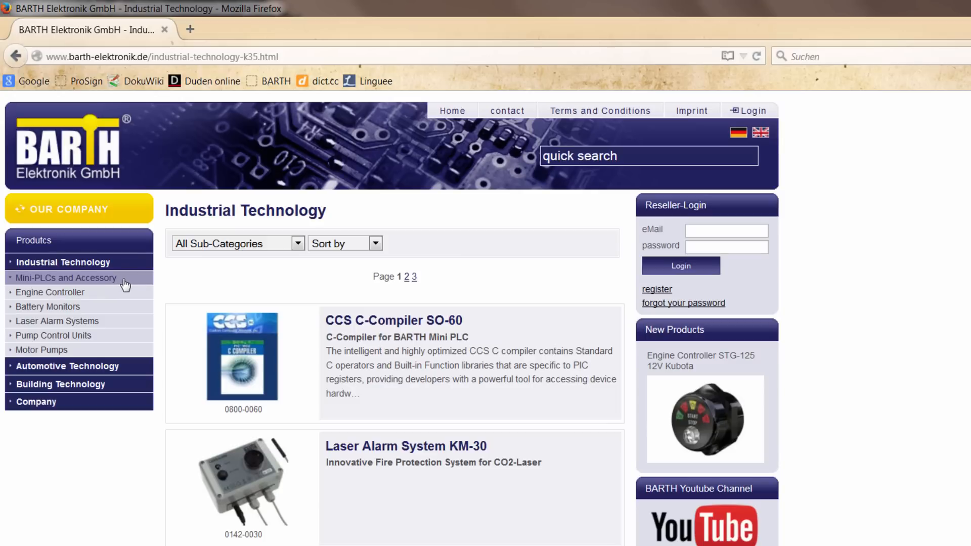
click(66, 277)
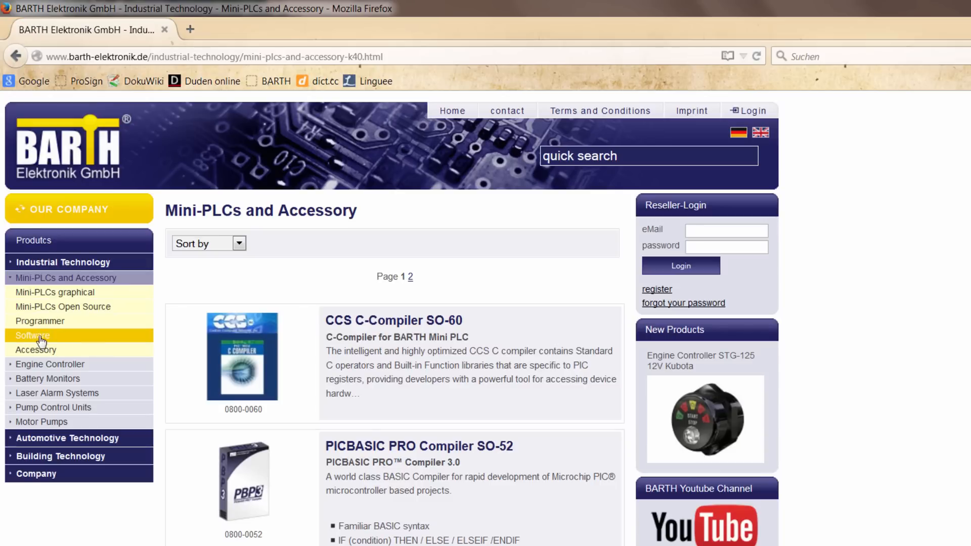
click(31, 335)
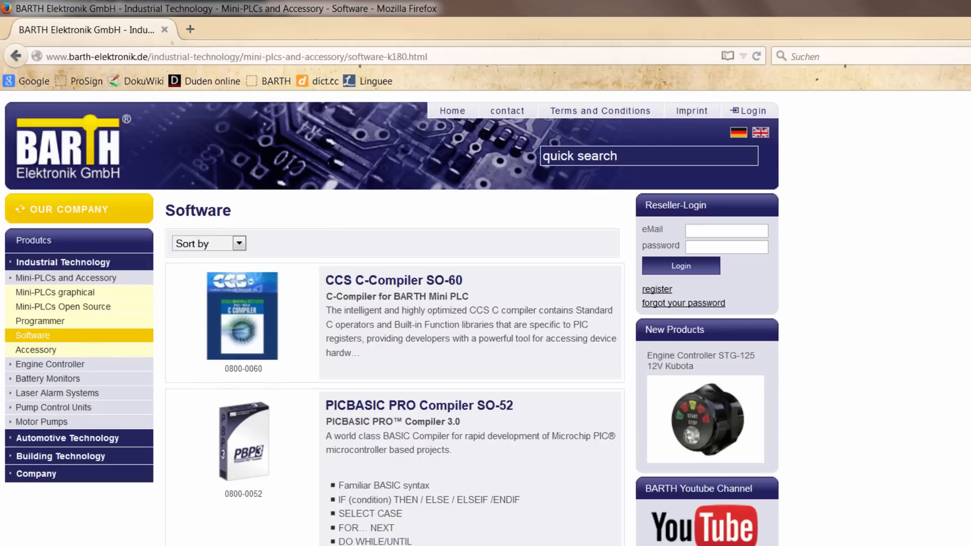
scroll(down, 3)
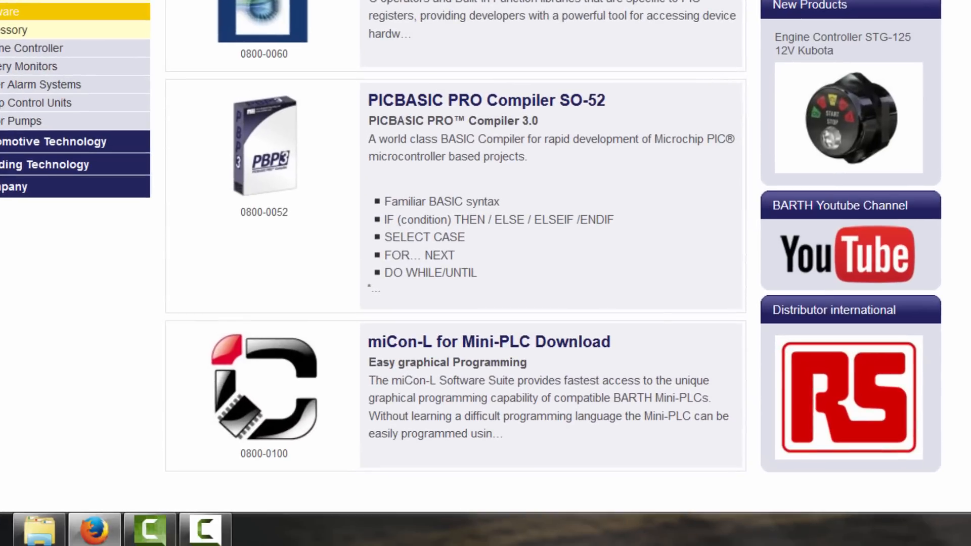
mouse_move(572, 307)
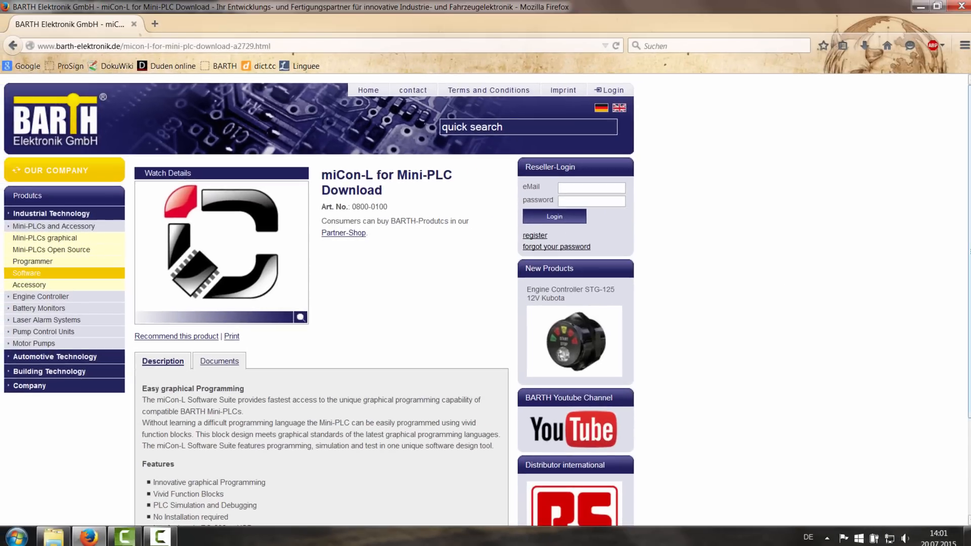
scroll(down, 3)
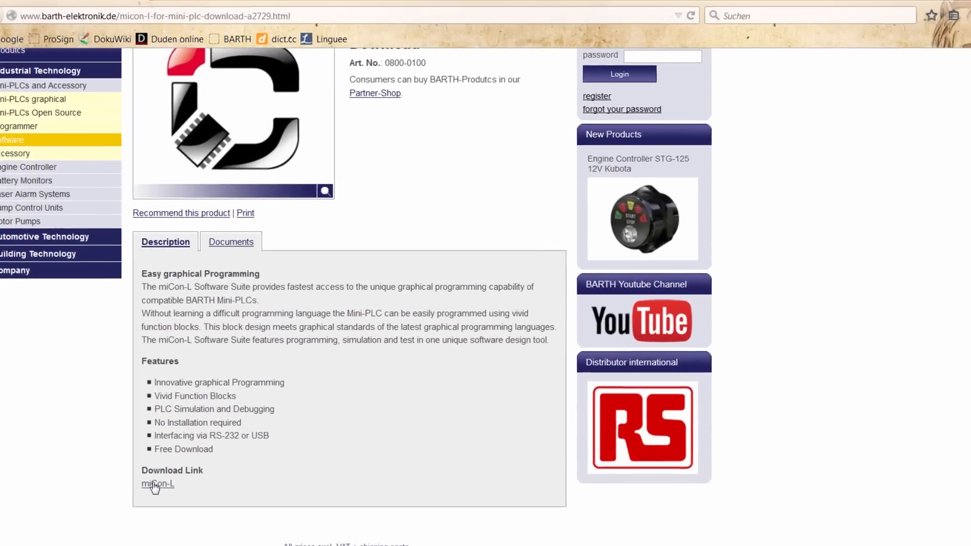
Download the miCon-L zip archive and show it in the Downloads folder.
click(158, 484)
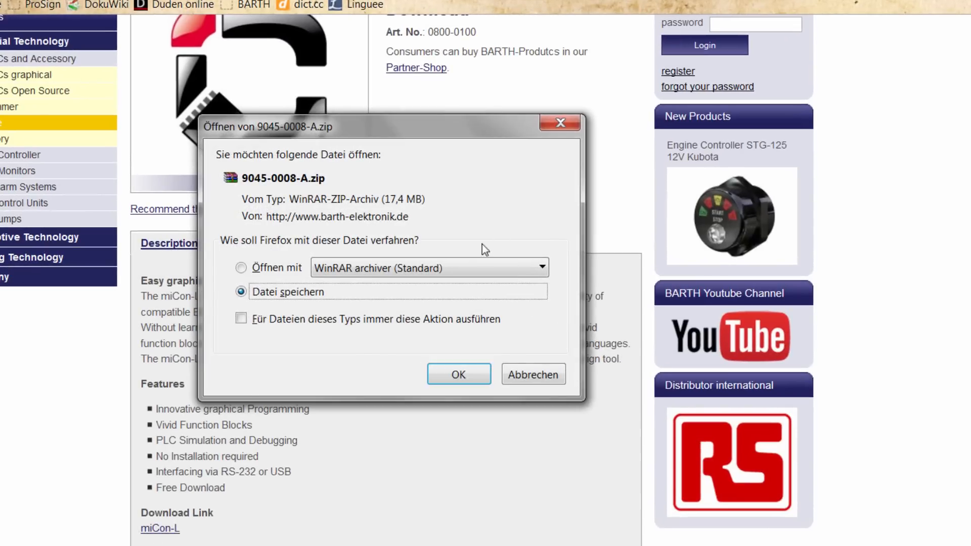
click(458, 374)
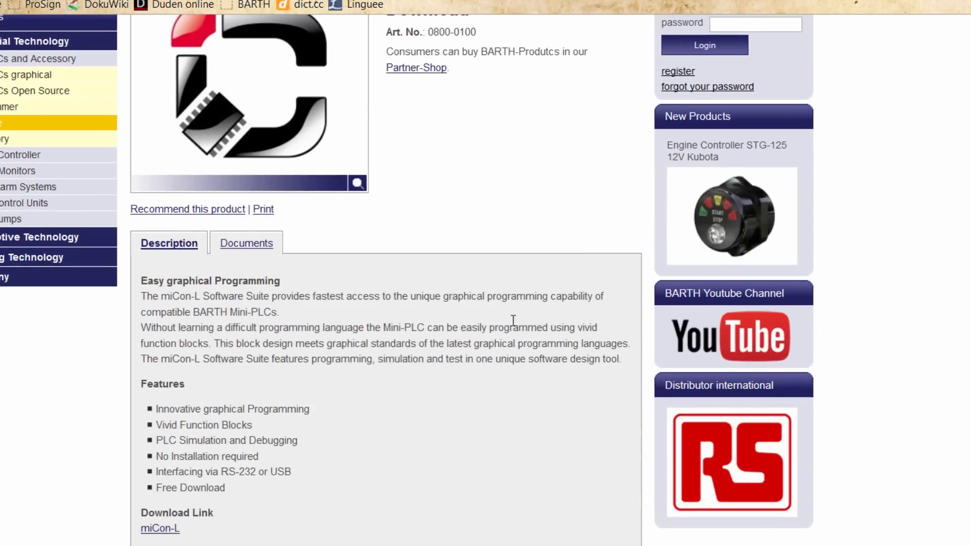
click(159, 528)
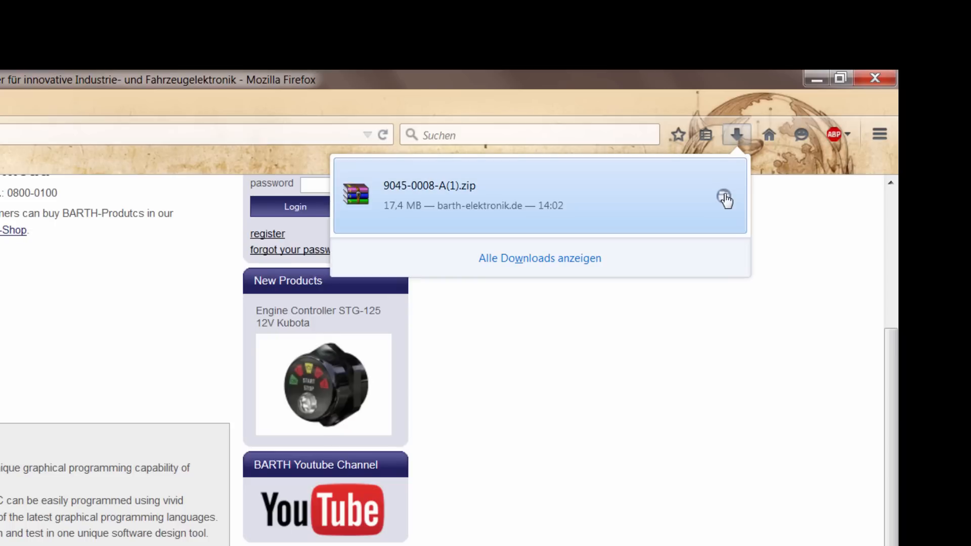
click(725, 199)
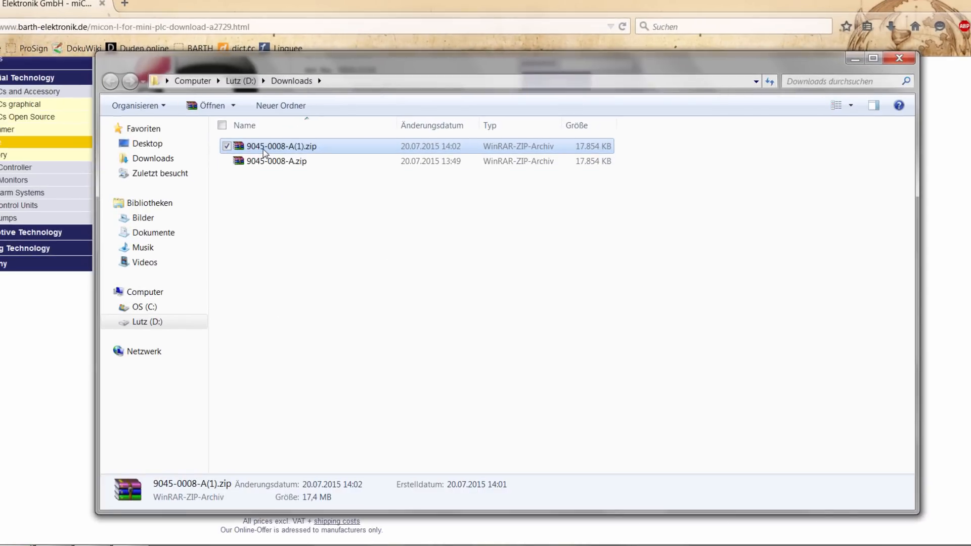
Extract the zip and drill down through 9045-0008-A(1) and 9045-0008-A into the miCon-L installer folder.
right_click(280, 146)
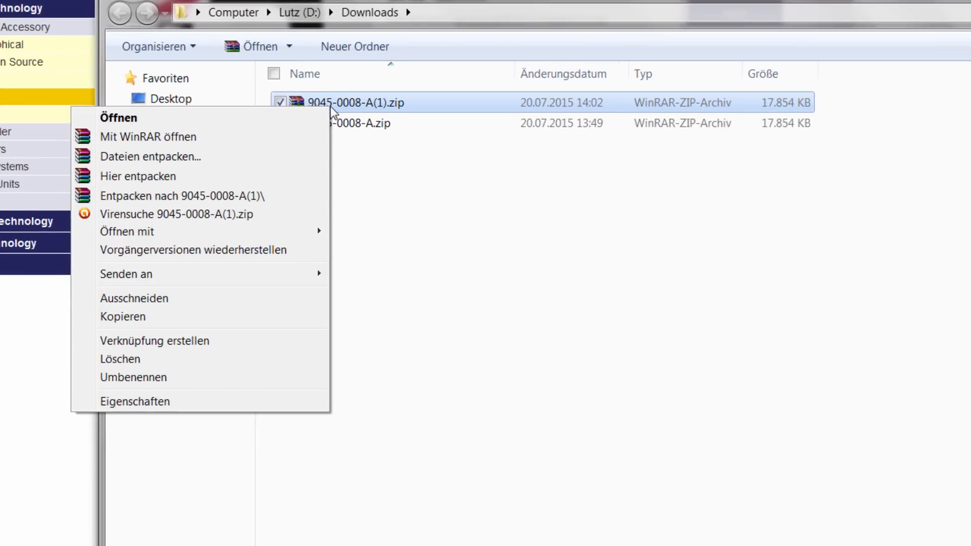
mouse_move(193, 200)
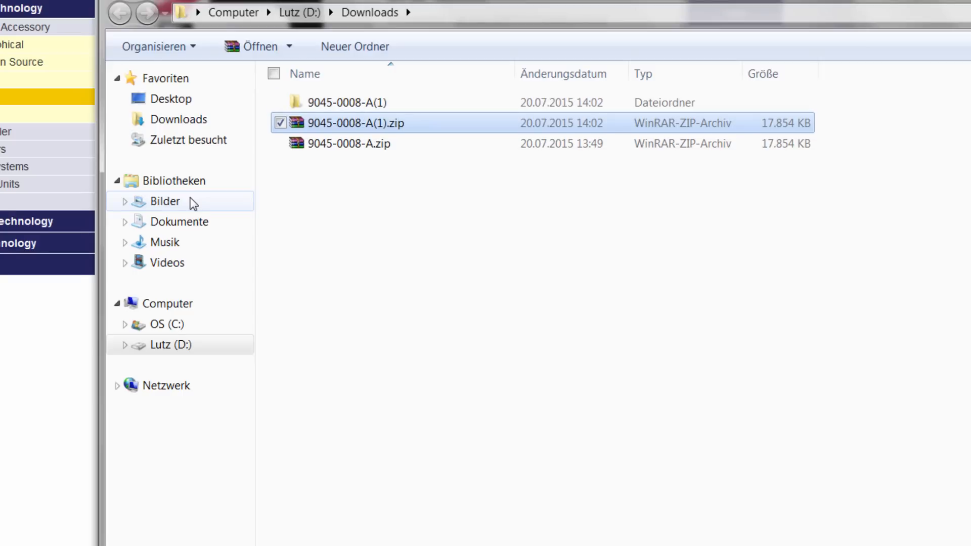
double_click(358, 103)
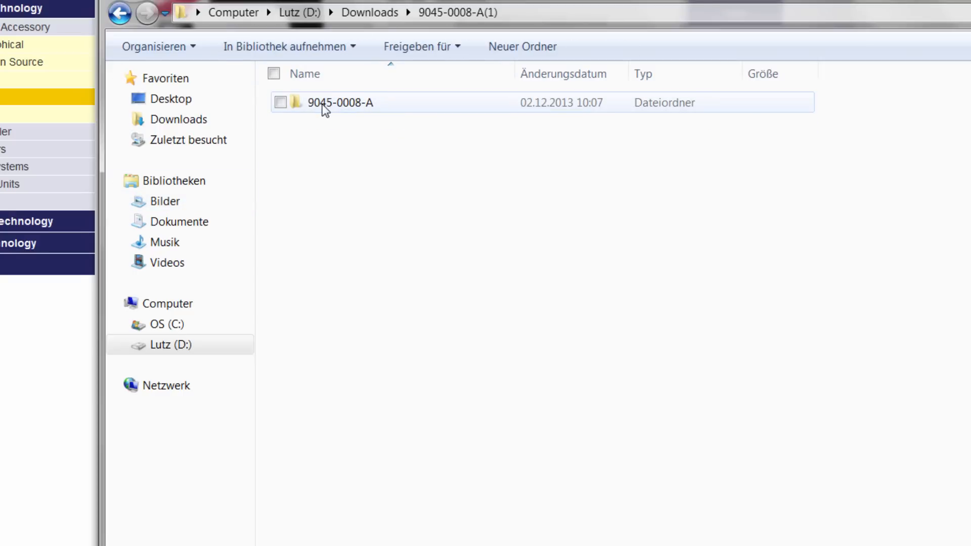
double_click(340, 102)
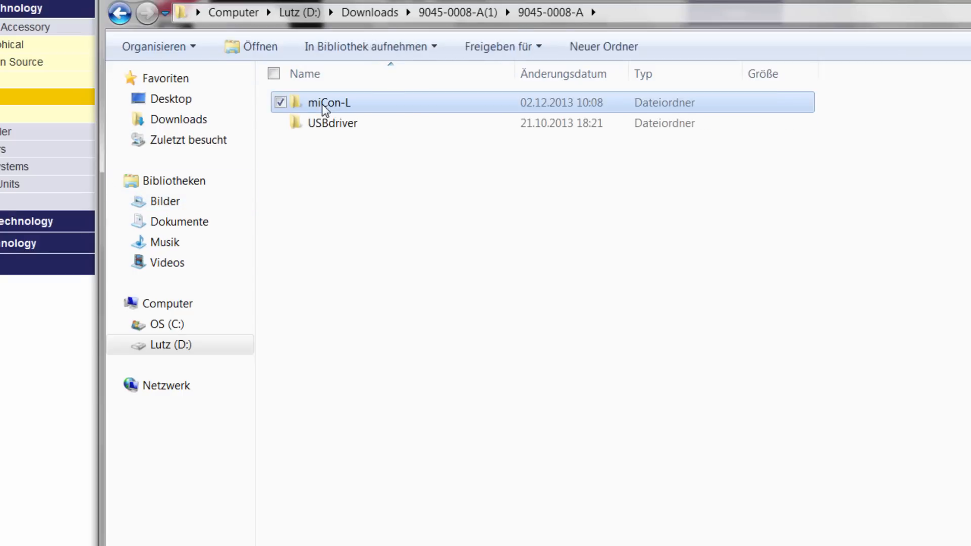
double_click(328, 103)
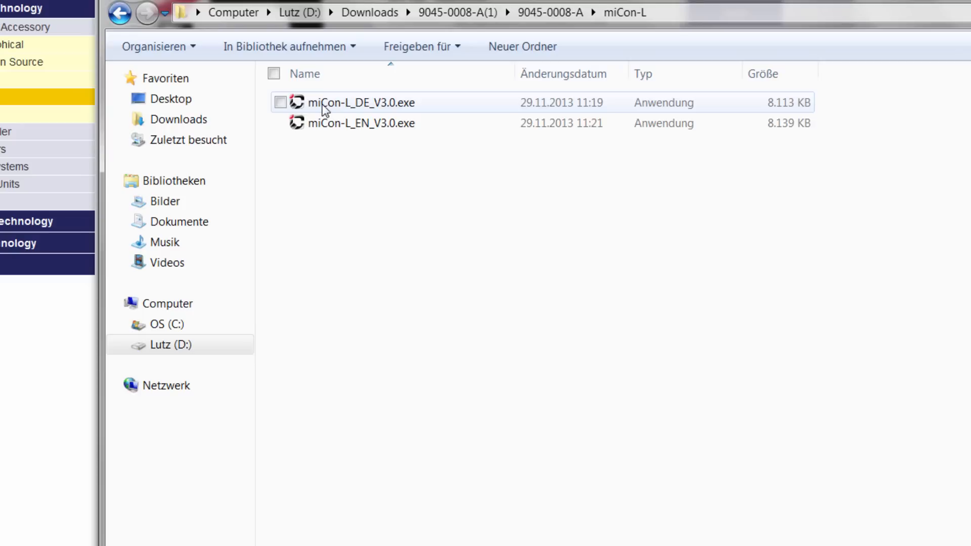
mouse_move(333, 140)
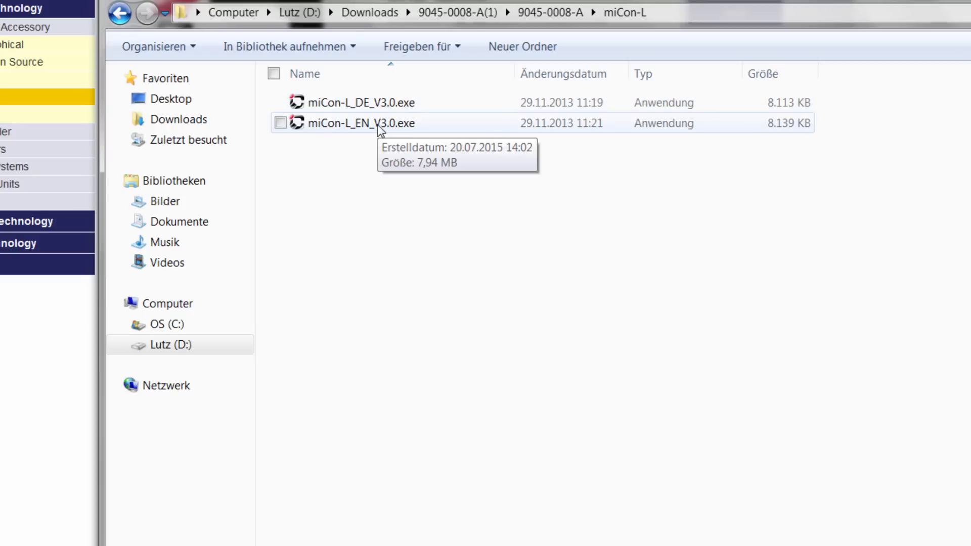
Run miCon-L_EN_V3.0.exe, accept the licence and unpack into a new miCon-L subfolder.
double_click(361, 123)
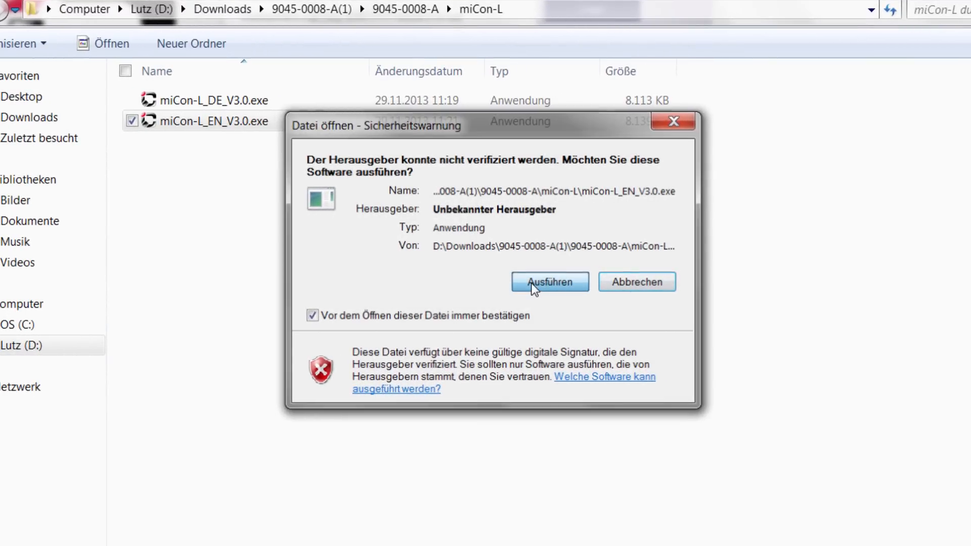
click(548, 282)
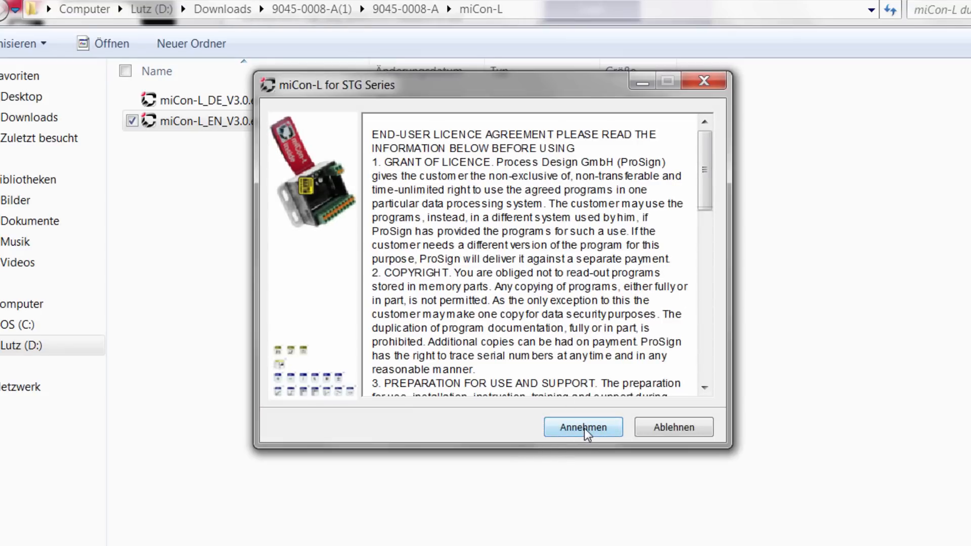
click(583, 427)
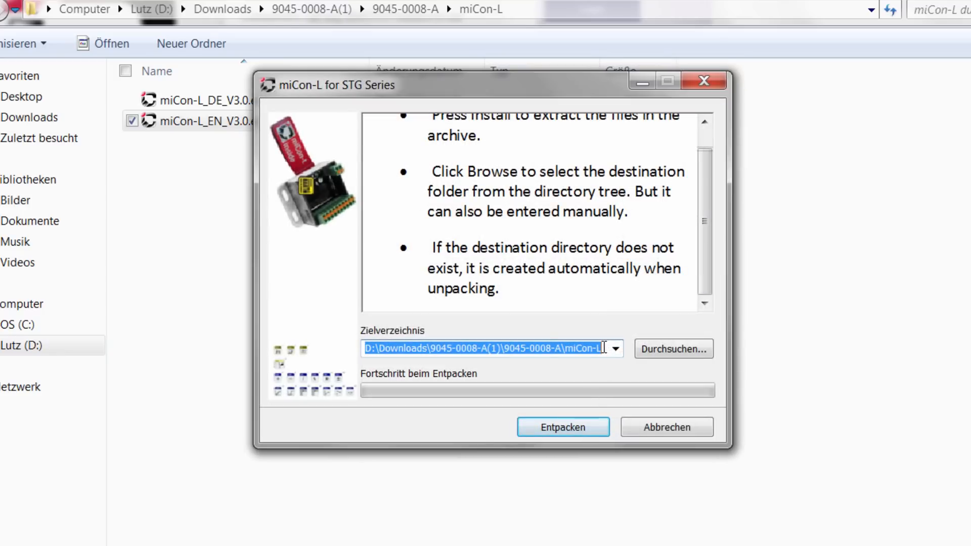
click(614, 349)
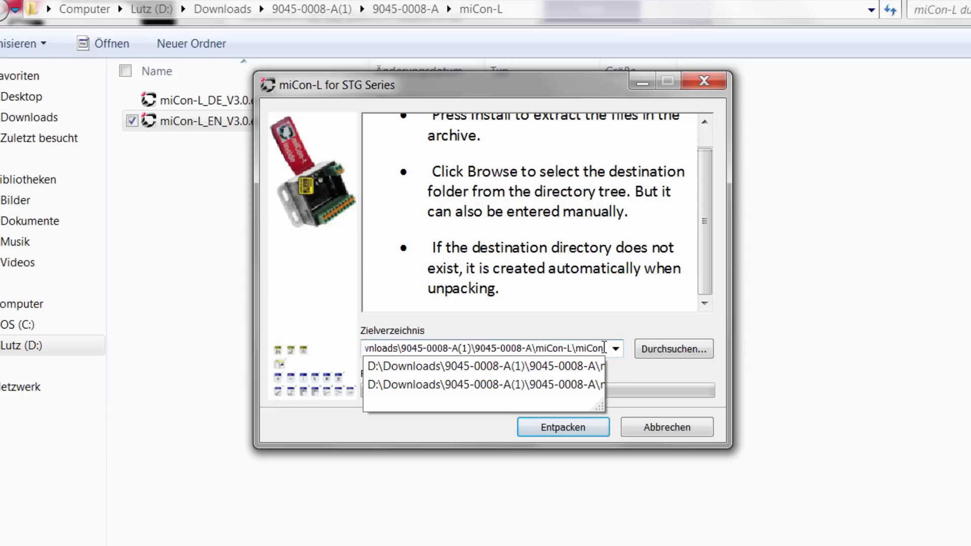
click(562, 427)
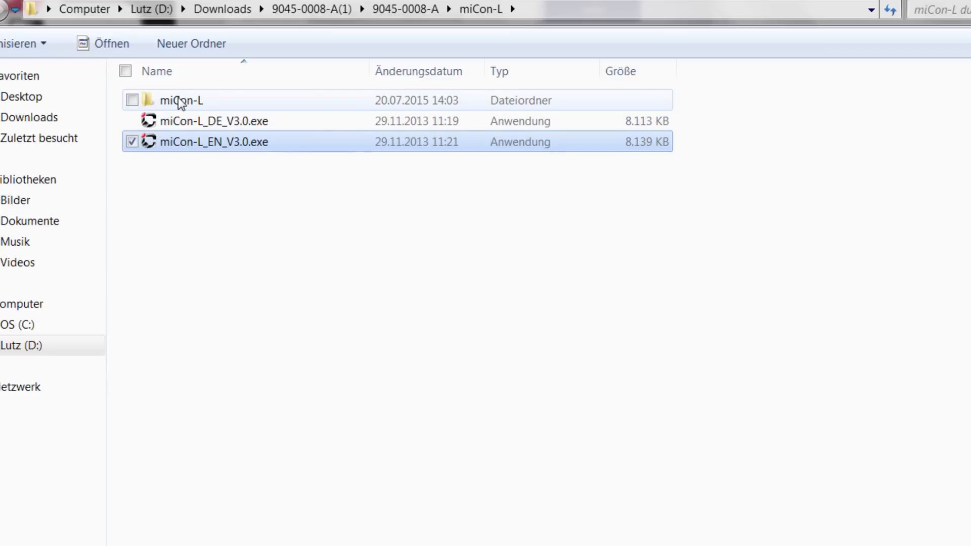
Enter the unpacked miCon-L folder and launch StartMe.exe.
double_click(180, 100)
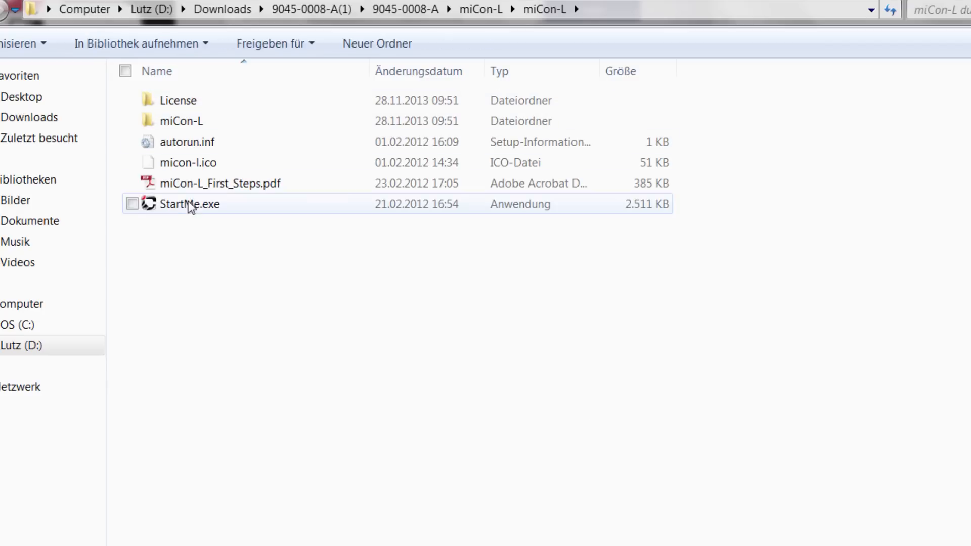
double_click(190, 204)
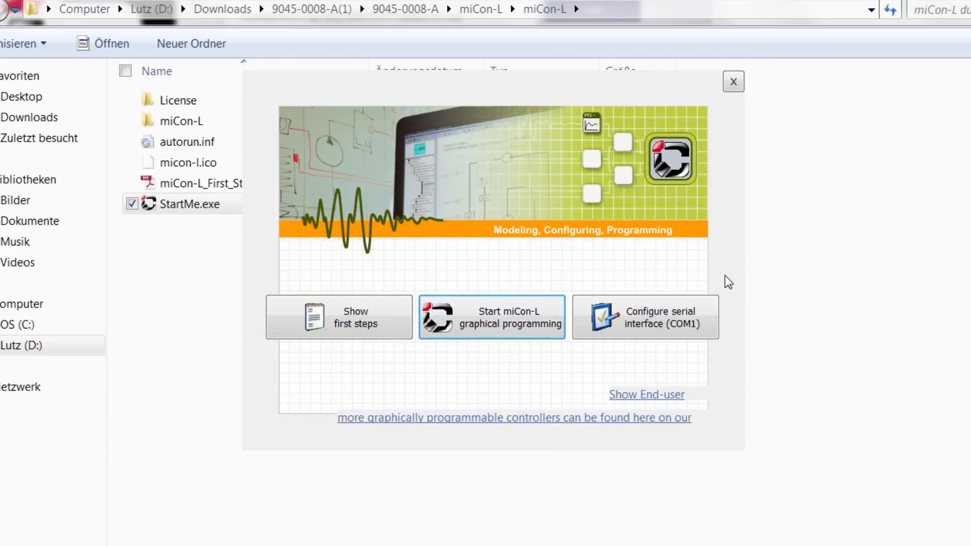
mouse_move(644, 316)
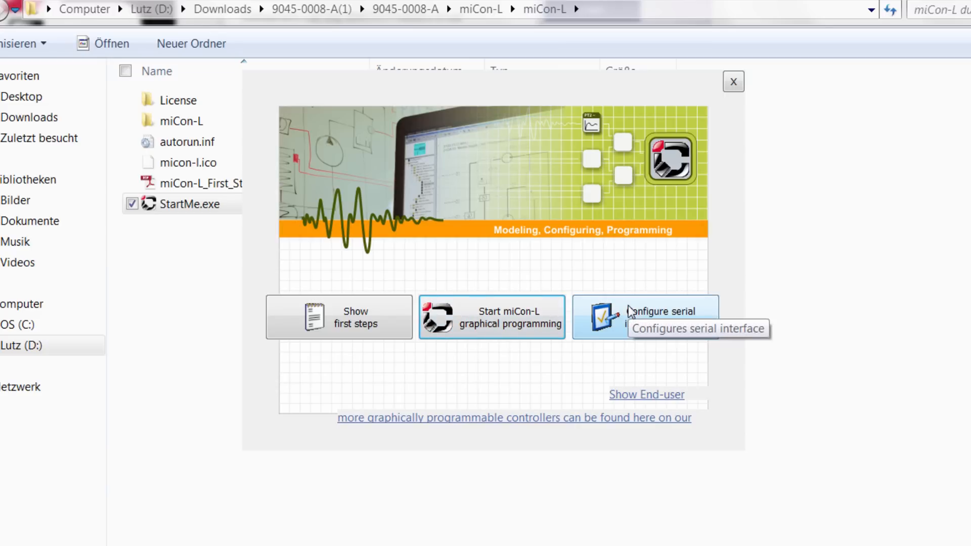
Set the launcher's serial interface to COM4 and start miCon-L graphical programming.
click(662, 317)
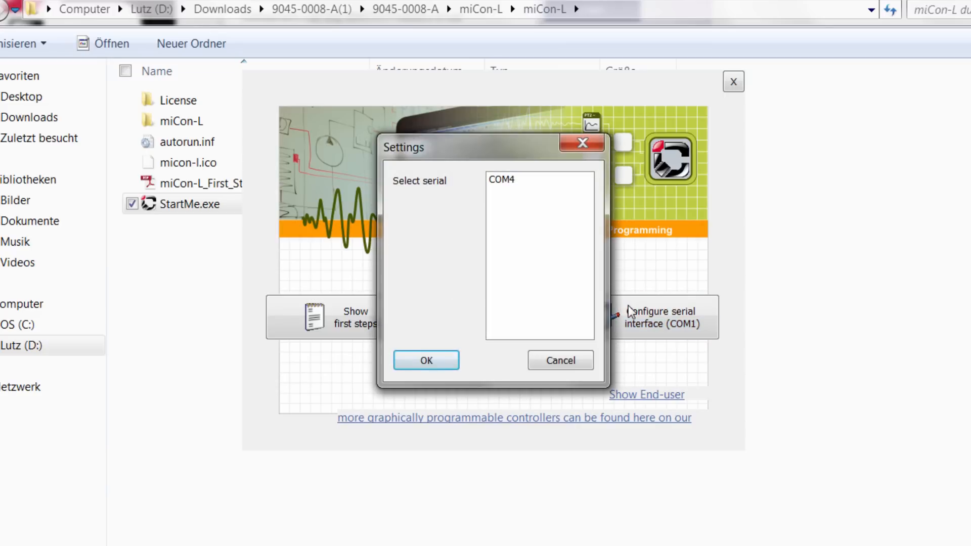
mouse_move(620, 299)
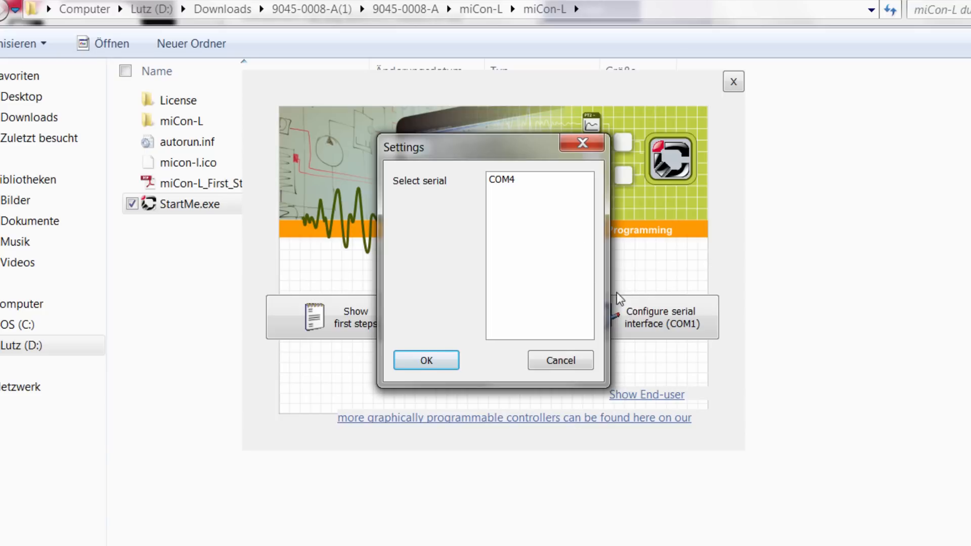
click(502, 180)
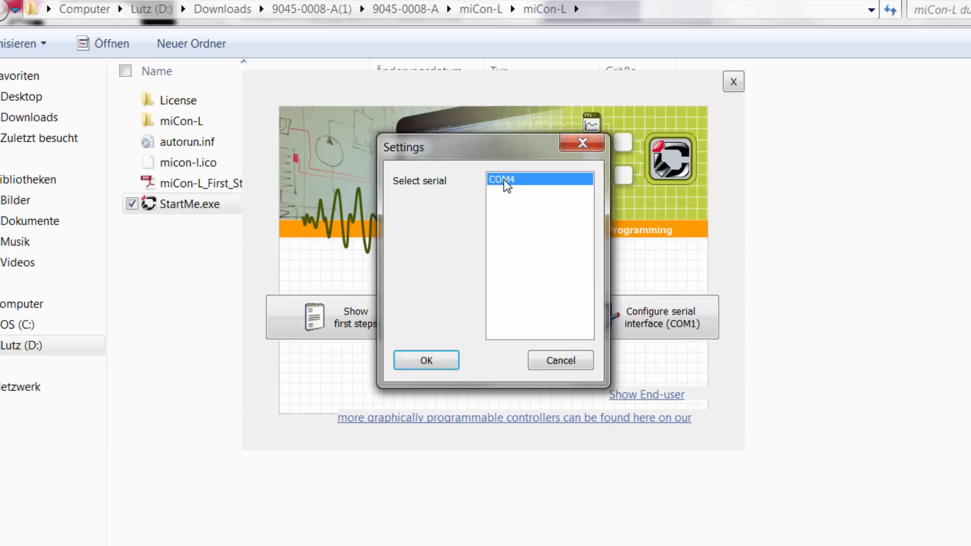
click(425, 360)
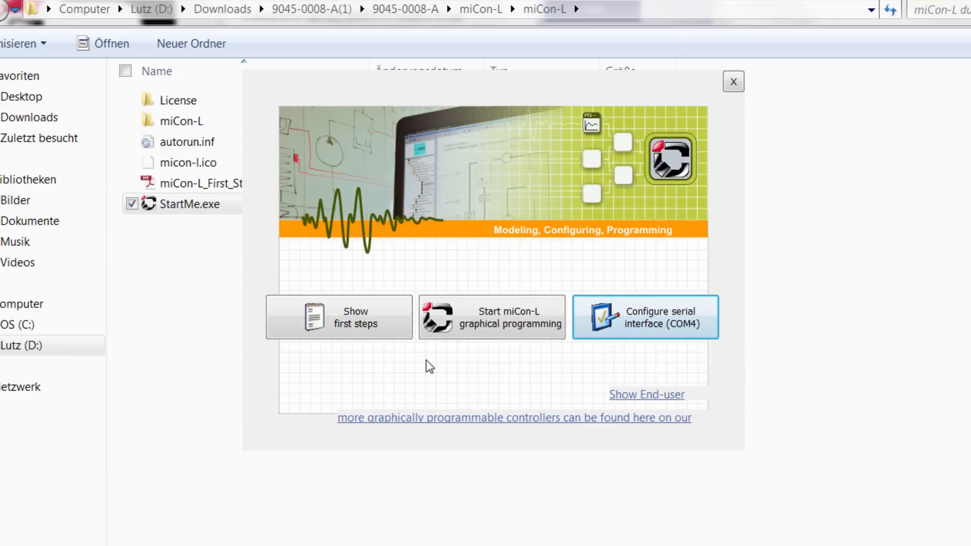
mouse_move(483, 322)
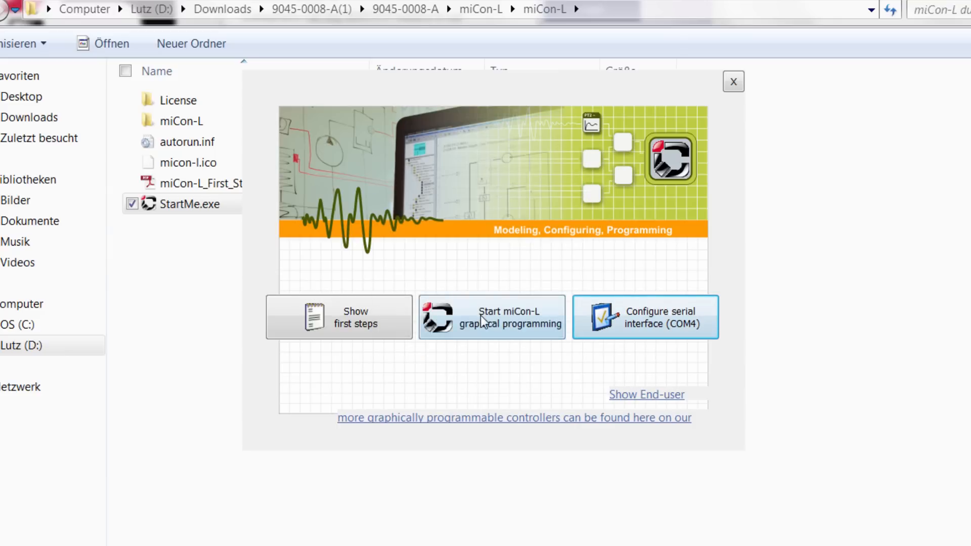
mouse_move(492, 317)
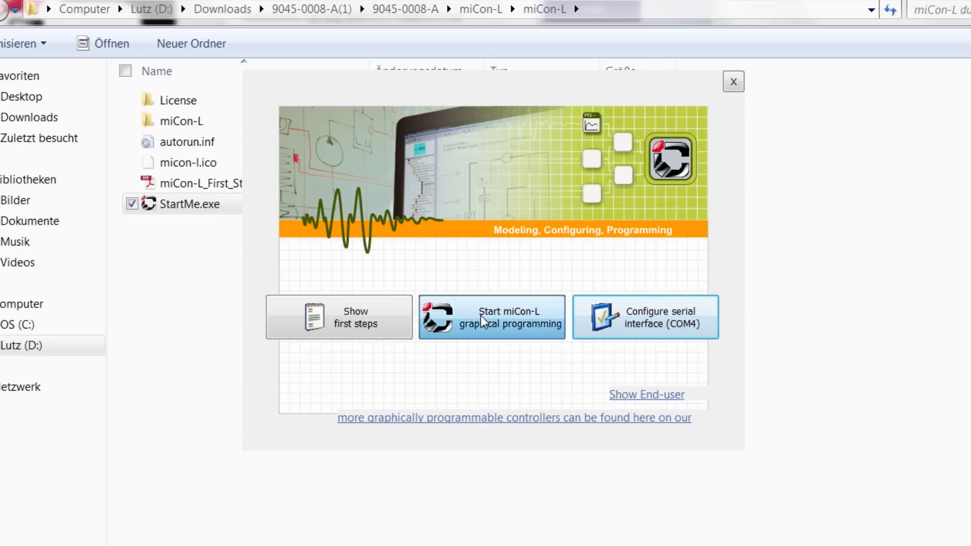
click(733, 81)
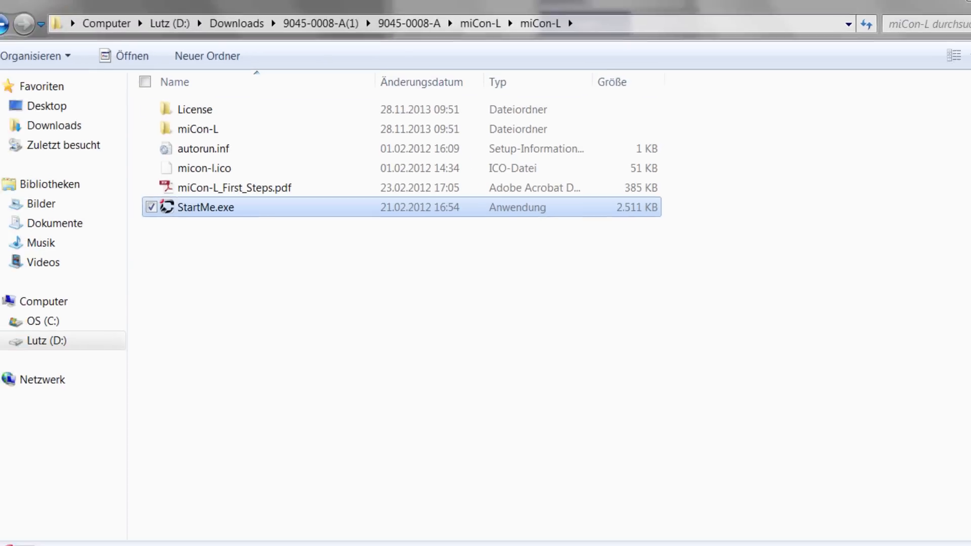
Bring up the empty miCon-L main window and show the Project menu commands.
double_click(205, 206)
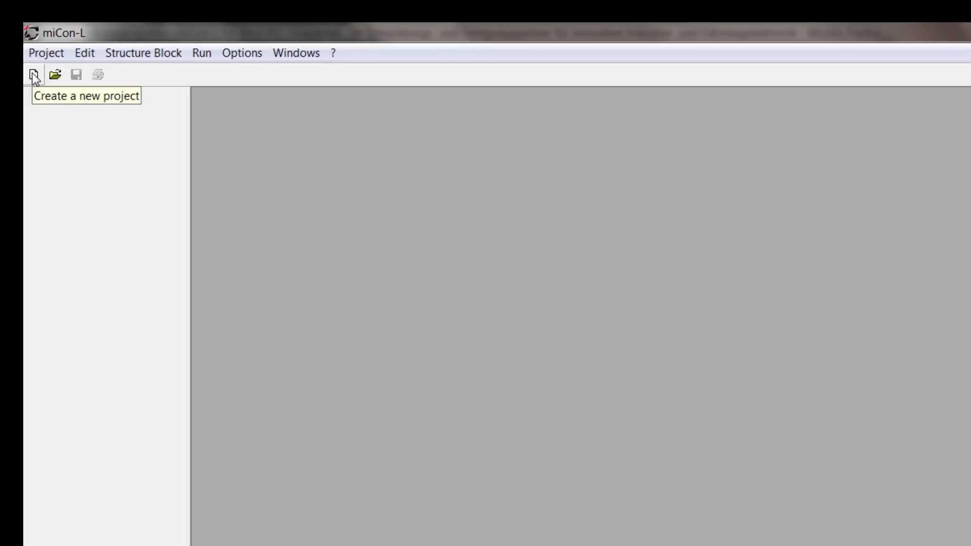
click(45, 52)
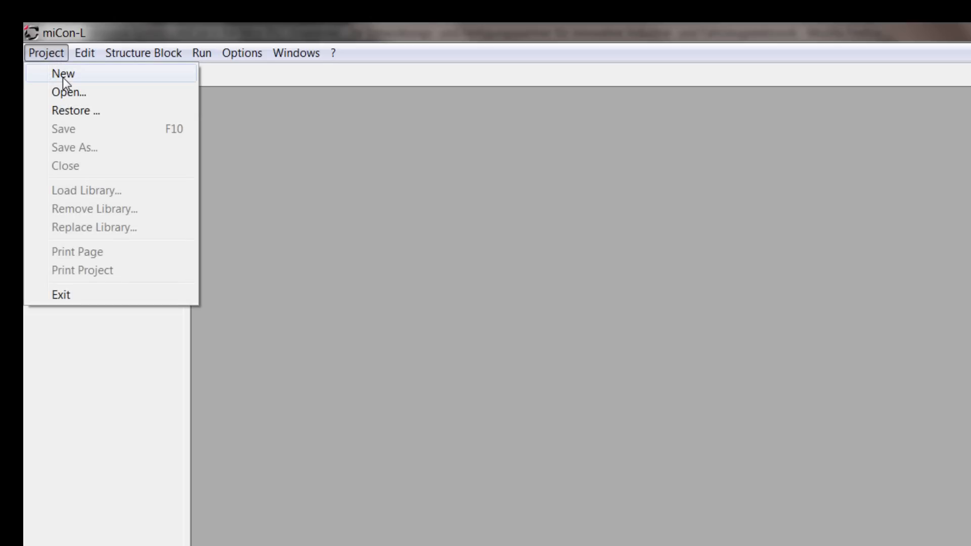
Create a new STG-600 project named PROJECT_NEW.
click(61, 73)
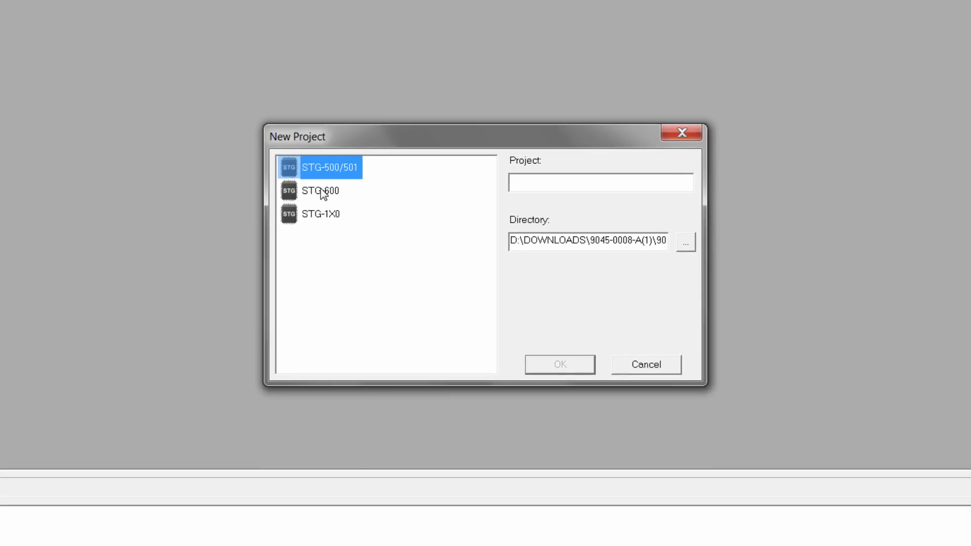
click(320, 191)
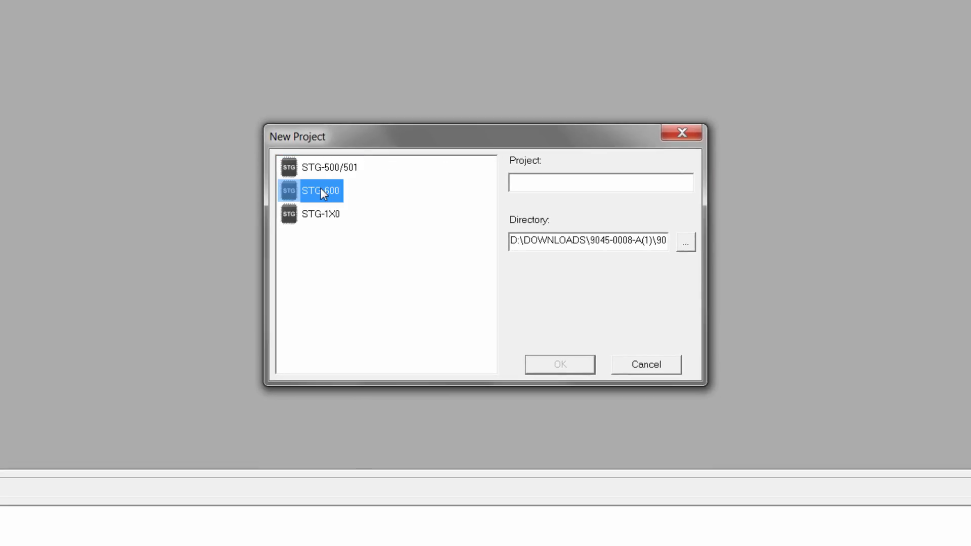
mouse_move(379, 194)
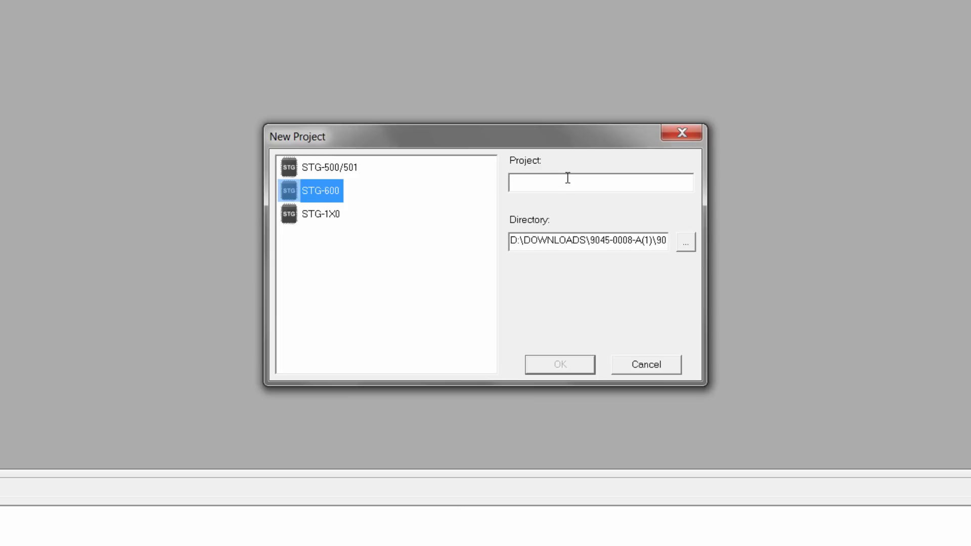
click(599, 182)
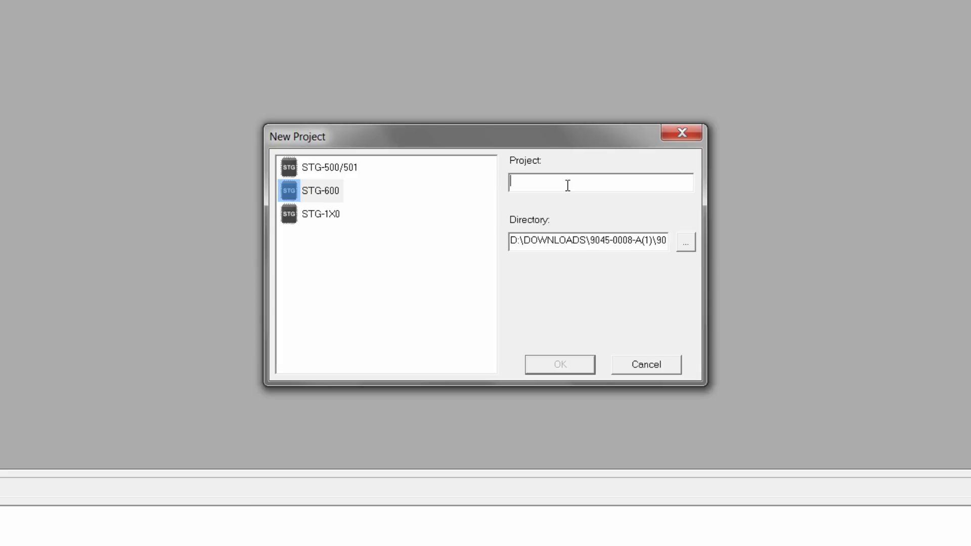
text(PROJEC)
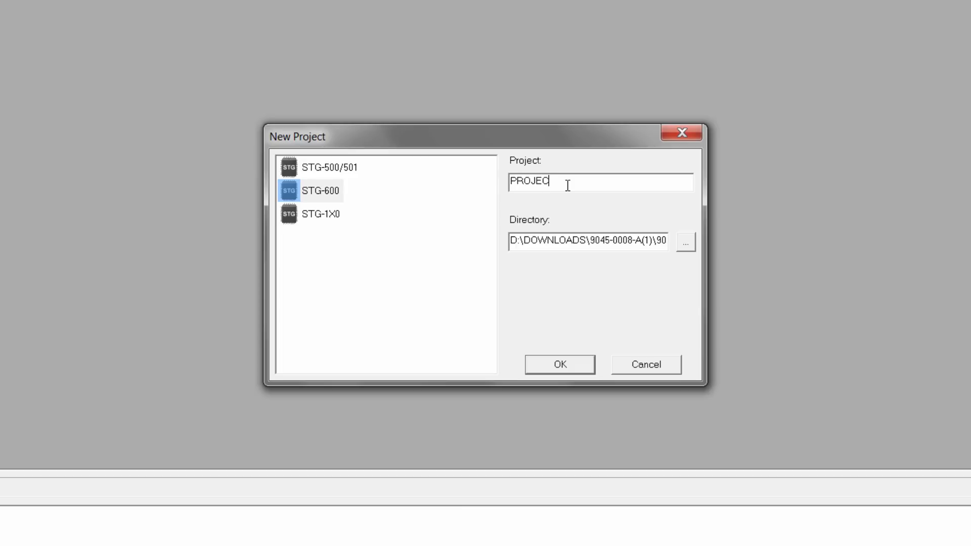
text(T_)
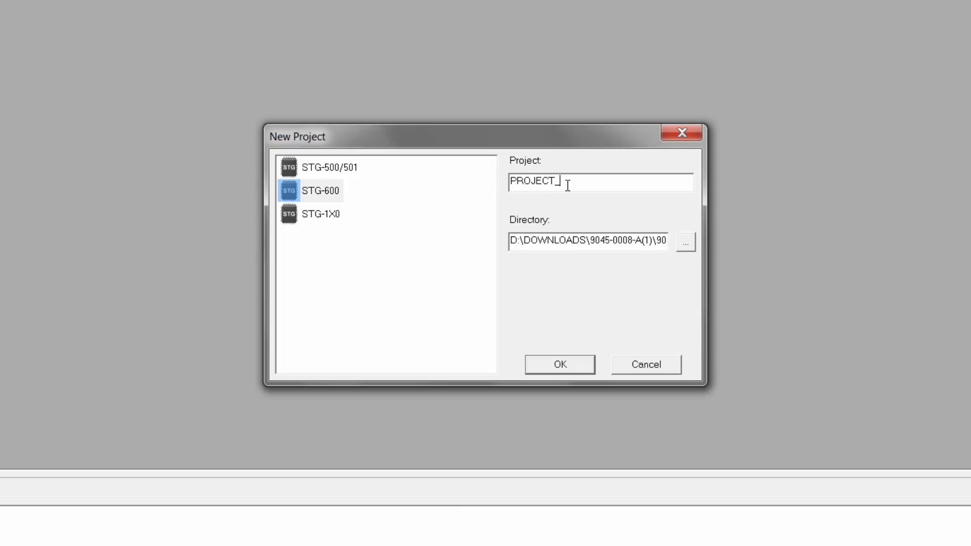
text(NEW)
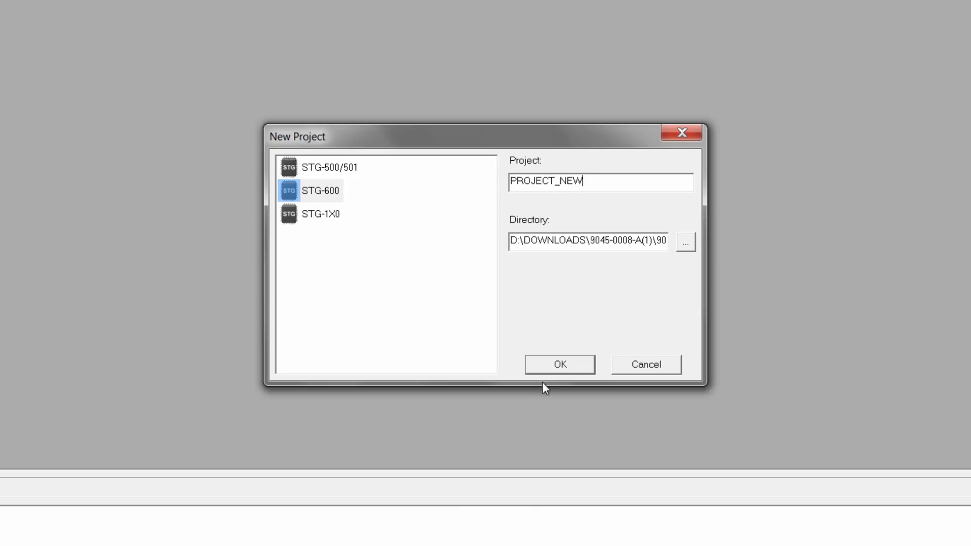
click(560, 365)
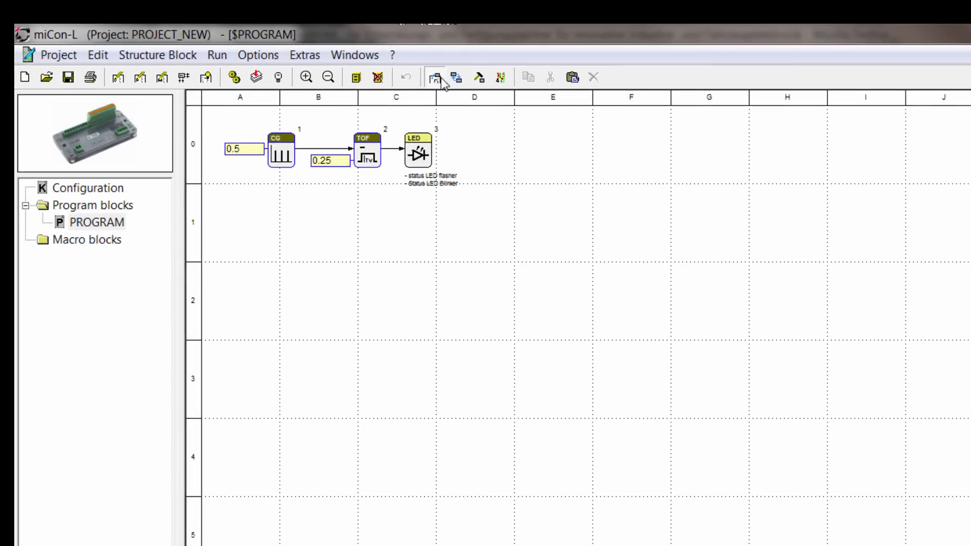
mouse_move(435, 77)
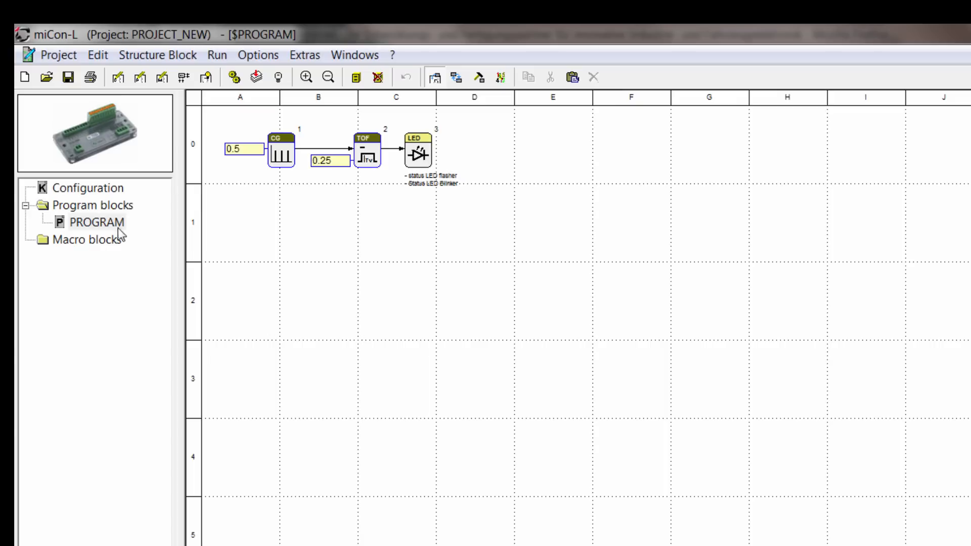
Show the project tree's options for adding a structure block.
right_click(99, 222)
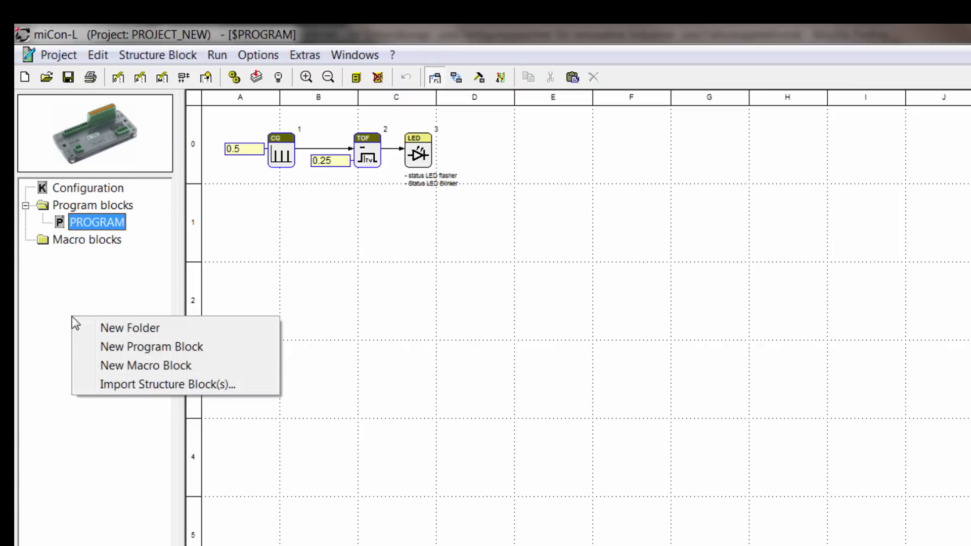
mouse_move(164, 365)
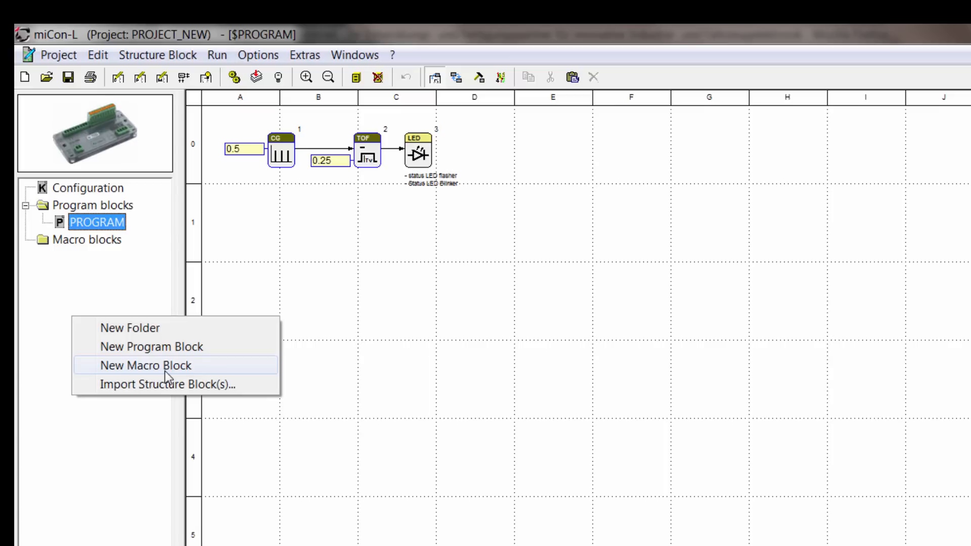
Add a new macro block to the project and rename it from MACRO01 to STEP.
click(148, 365)
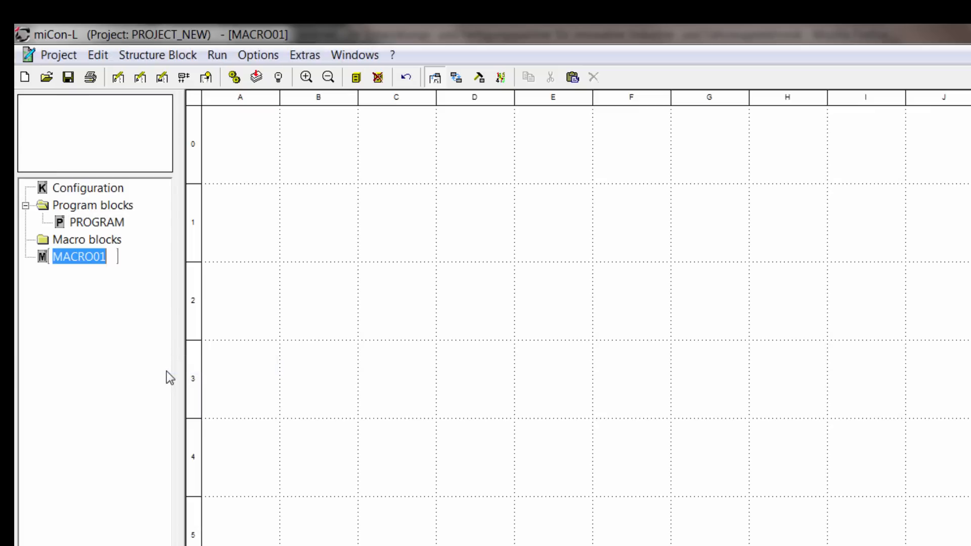
text(STEP)
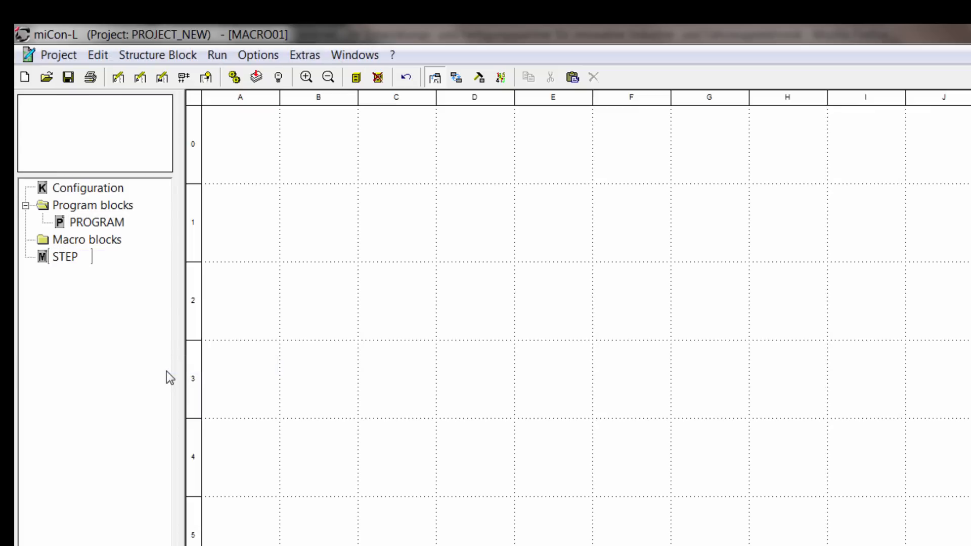
click(64, 256)
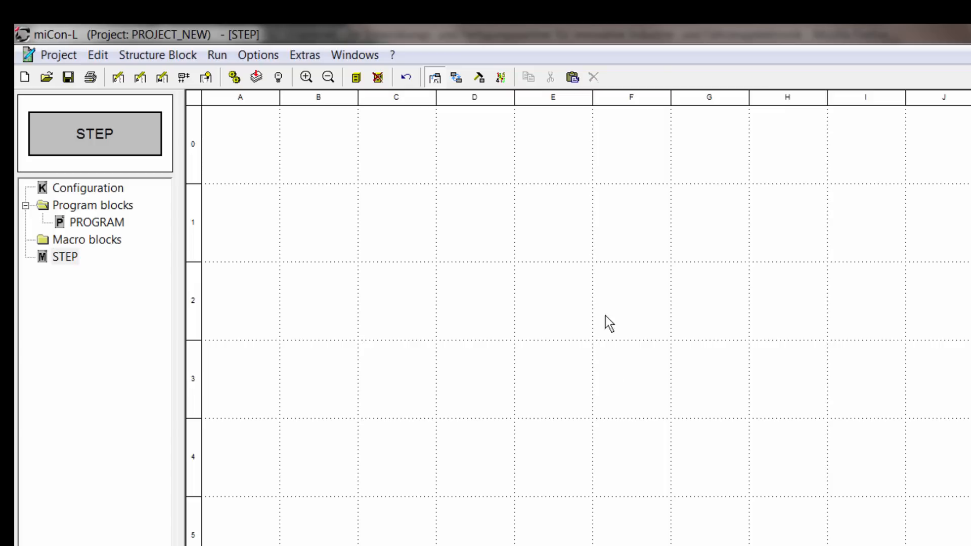
mouse_move(89, 227)
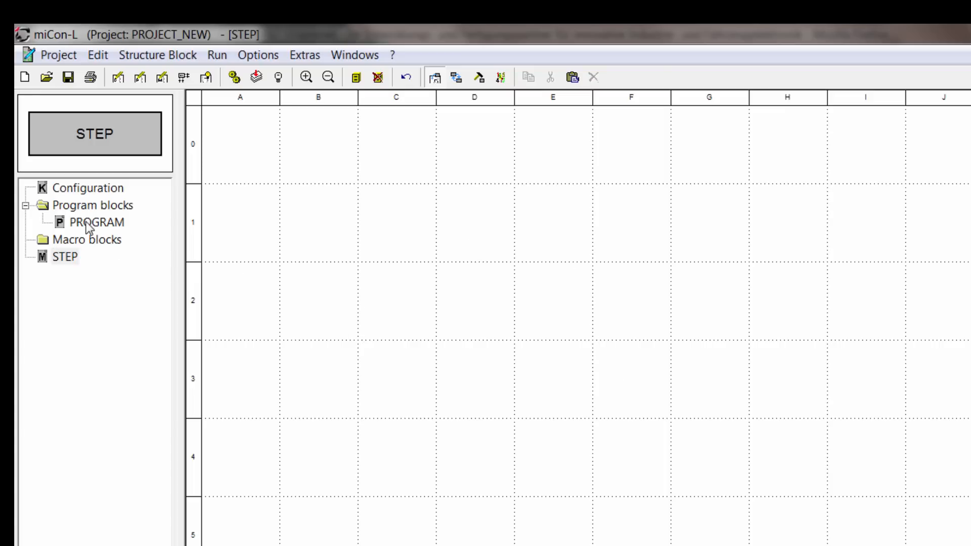
Reopen PROGRAM and browse the Logic library's AND and OR blocks and the Edge detection library.
double_click(97, 221)
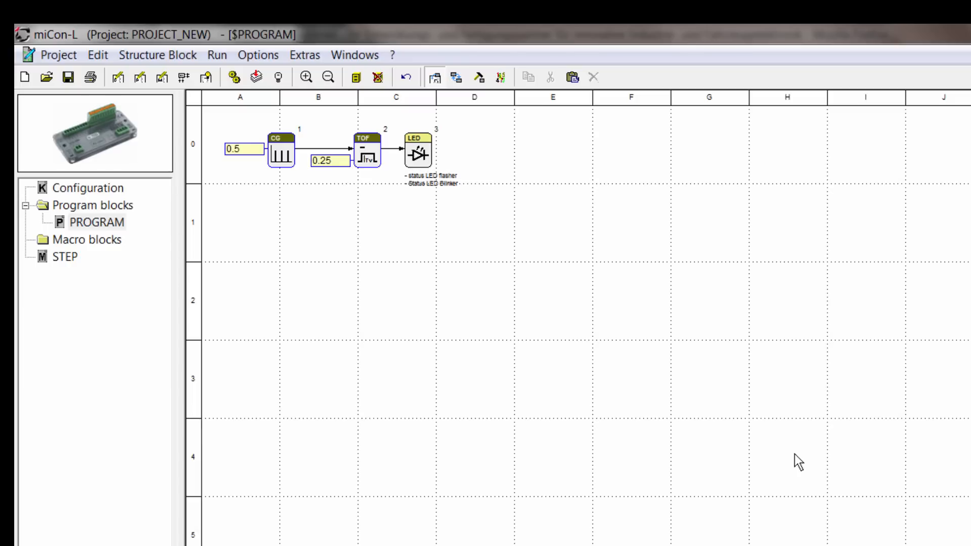
mouse_move(286, 302)
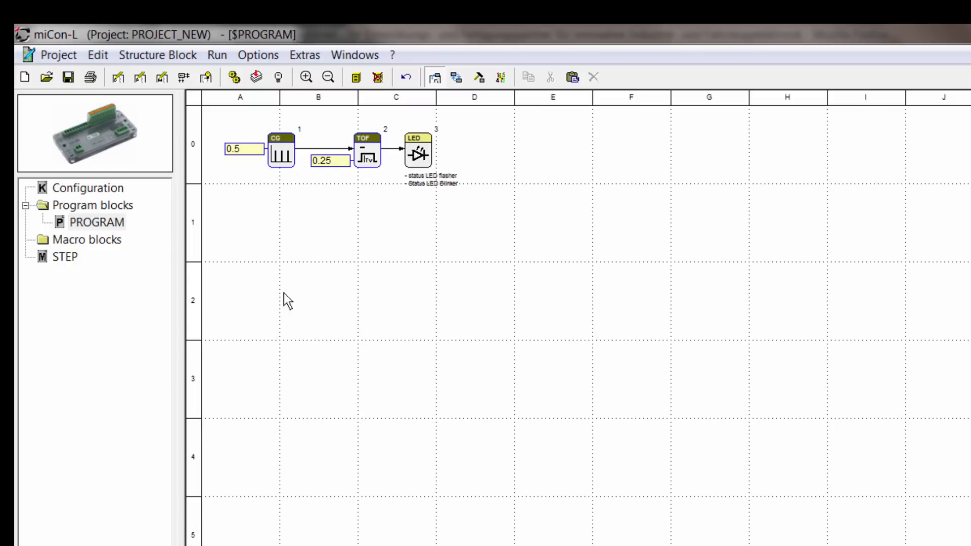
mouse_move(405, 291)
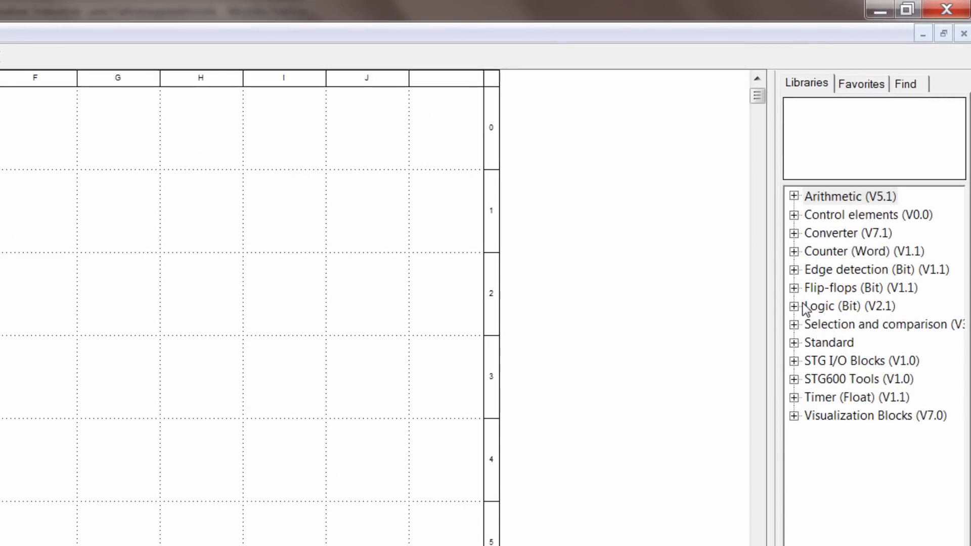
click(795, 305)
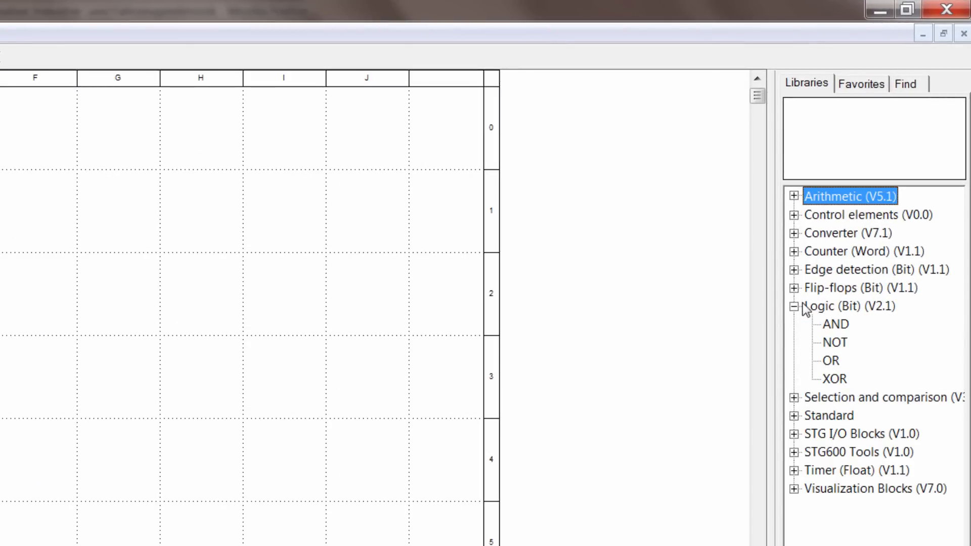
click(835, 324)
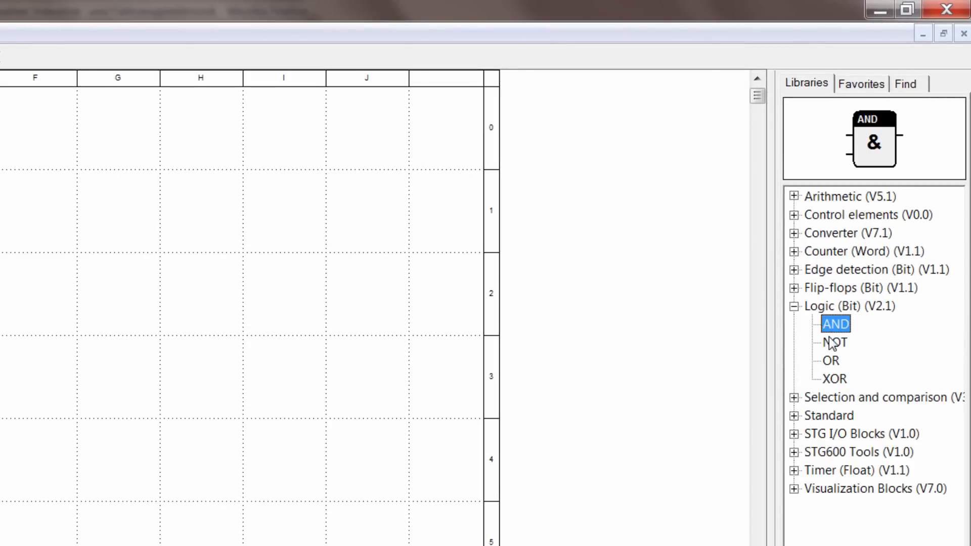
click(831, 360)
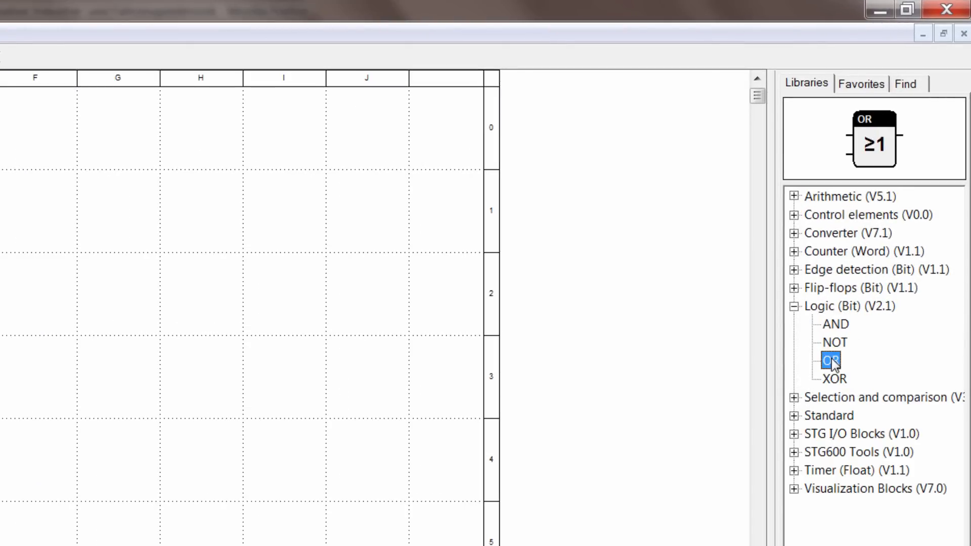
click(793, 269)
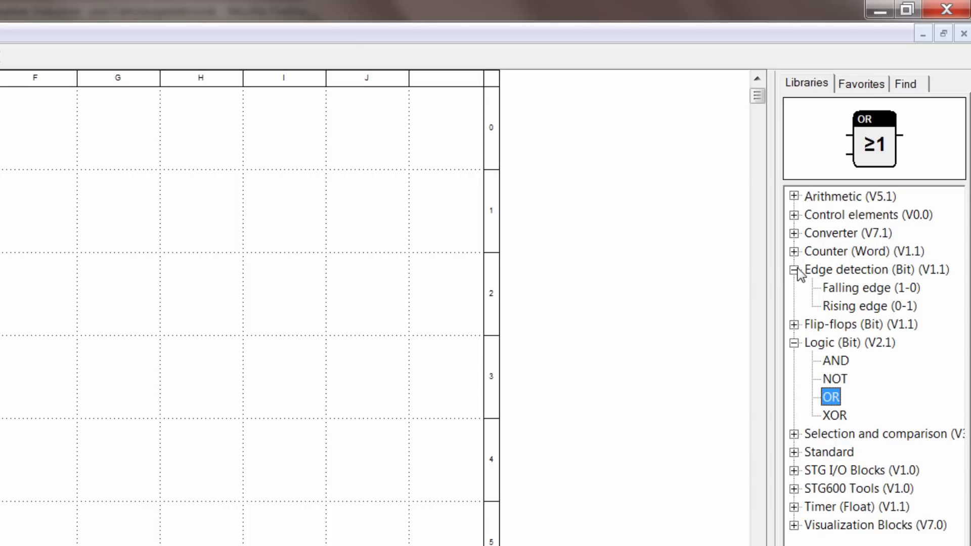
click(870, 287)
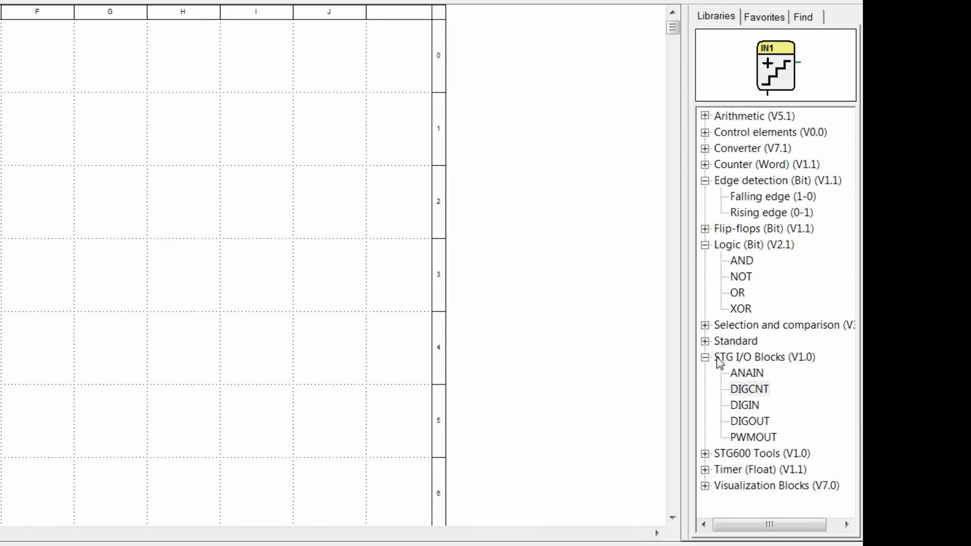
Place an ANAIN analog input block set to IN3 from the STG I/O library.
click(746, 373)
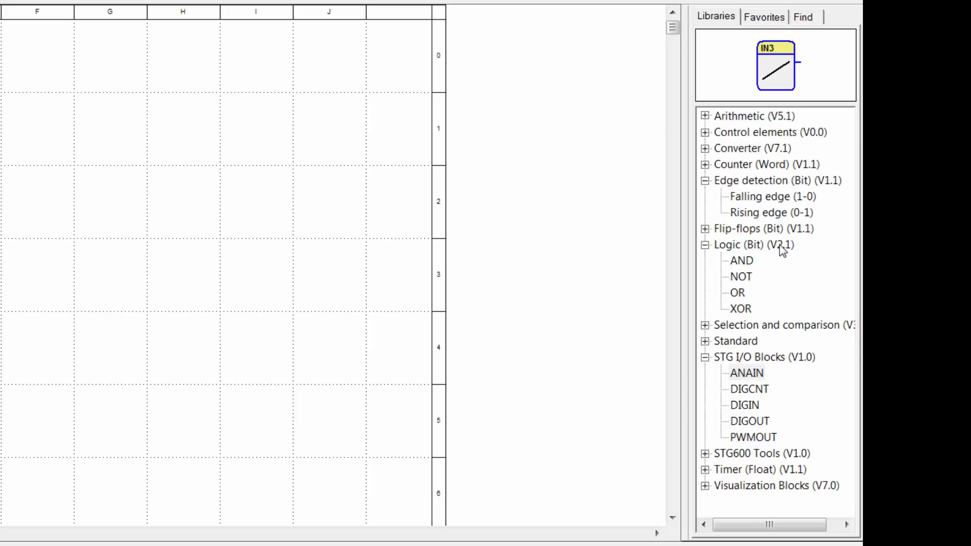
mouse_move(788, 70)
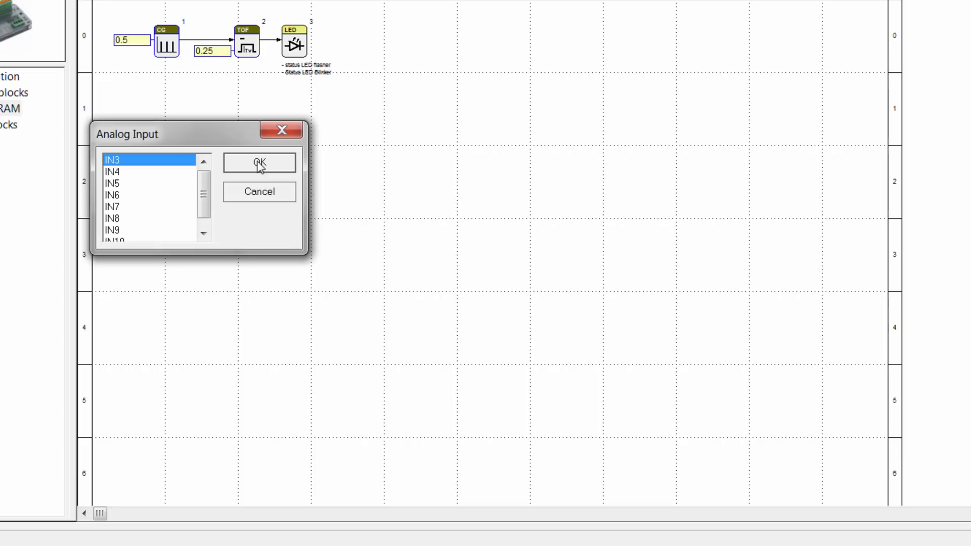
click(259, 162)
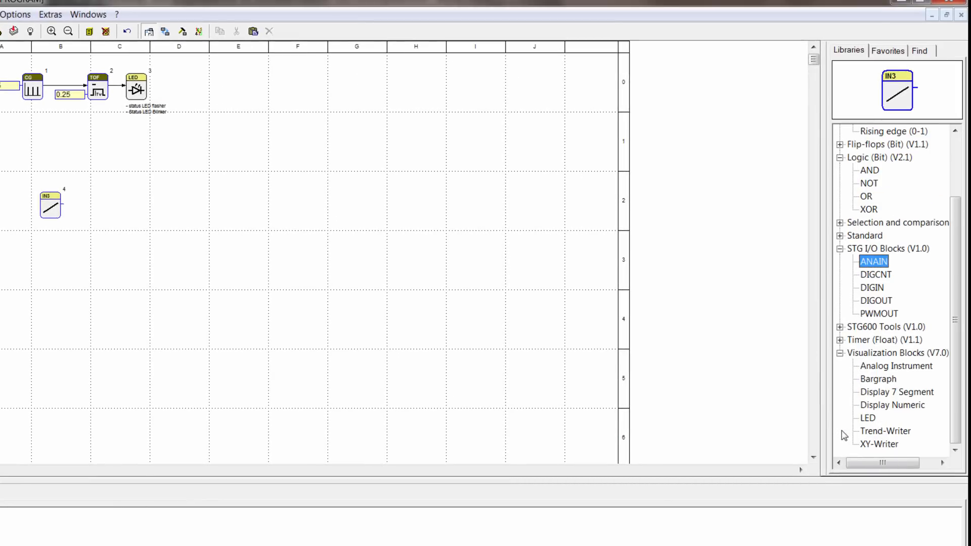
Place a Display Numeric block in row 2 and wire IN3's output to it.
click(892, 404)
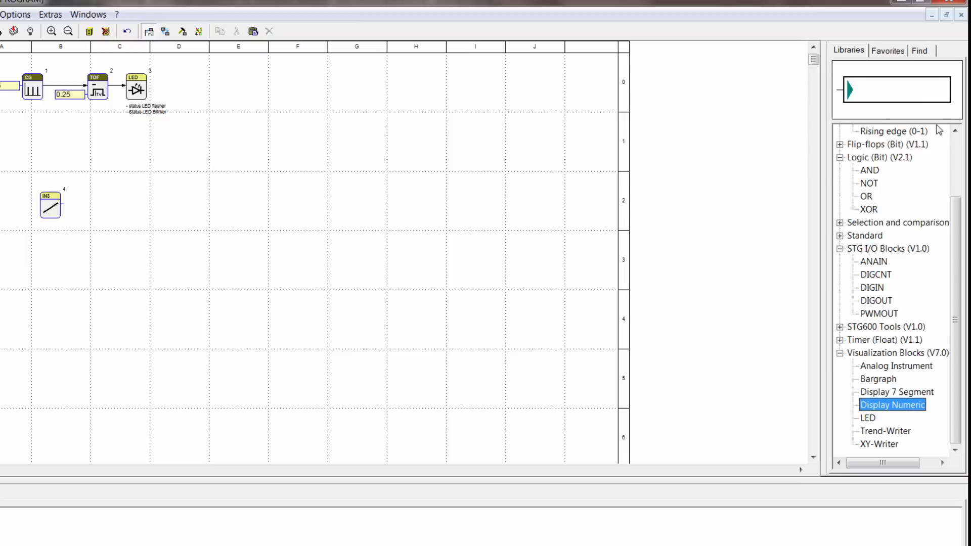
mouse_move(931, 106)
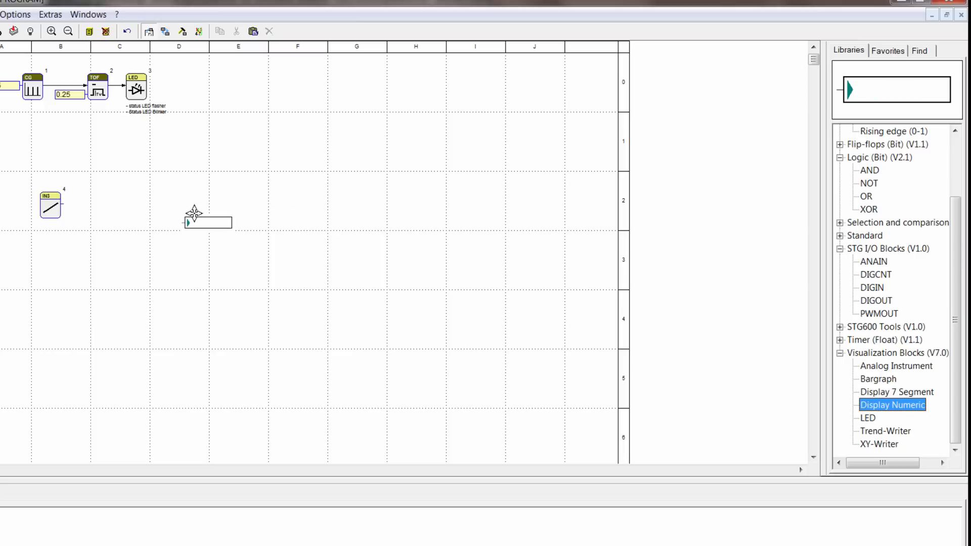
drag(206, 221, 213, 204)
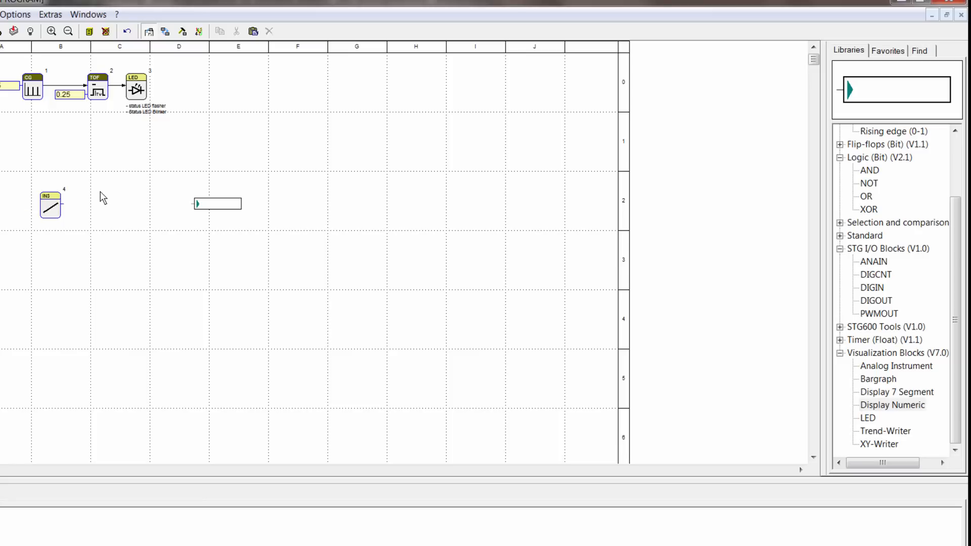
mouse_move(68, 210)
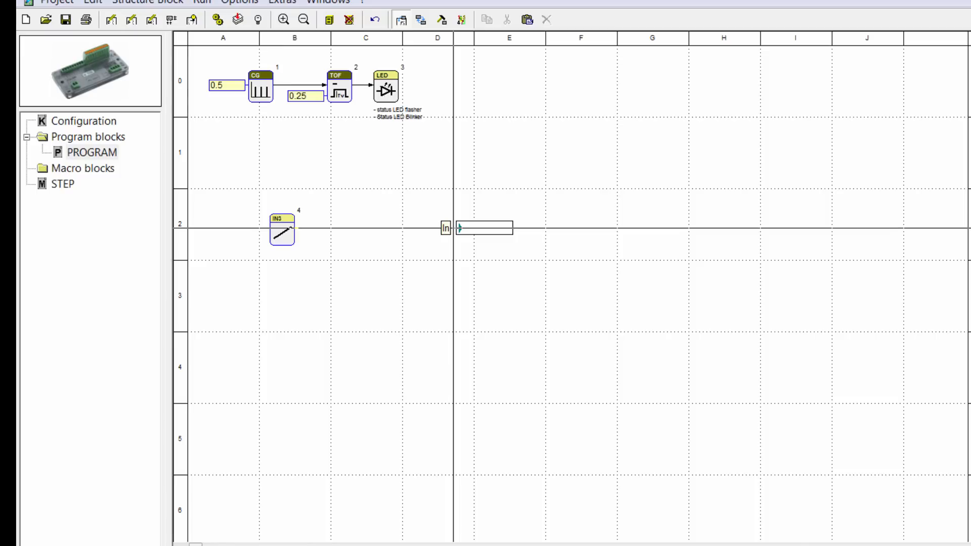
drag(297, 231, 449, 230)
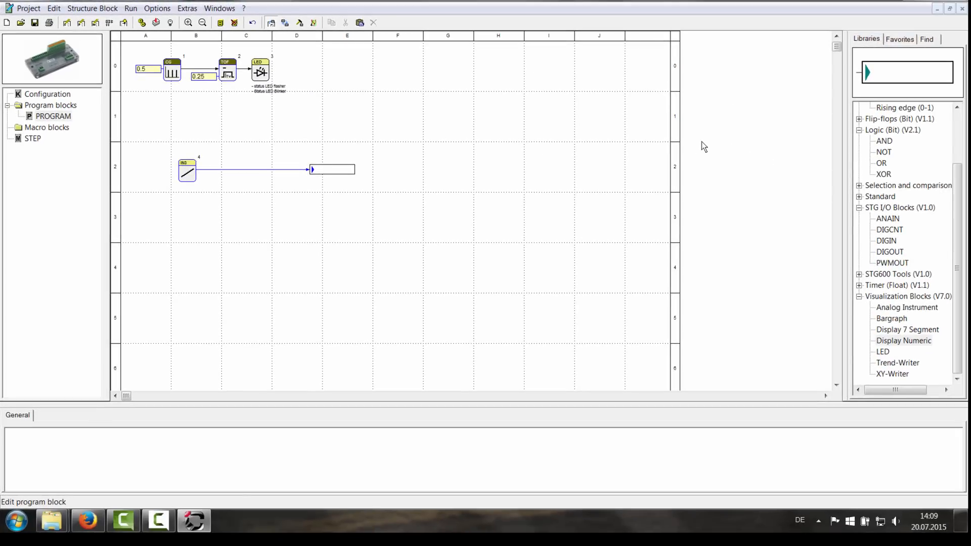
mouse_move(810, 197)
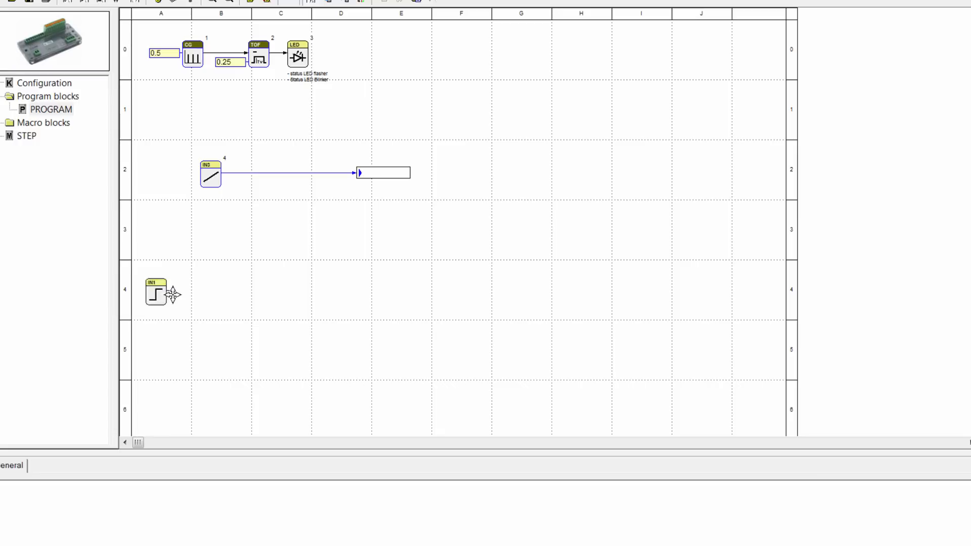
Place a DIGIN digital input block in row 4 assigned to IN1.
double_click(156, 292)
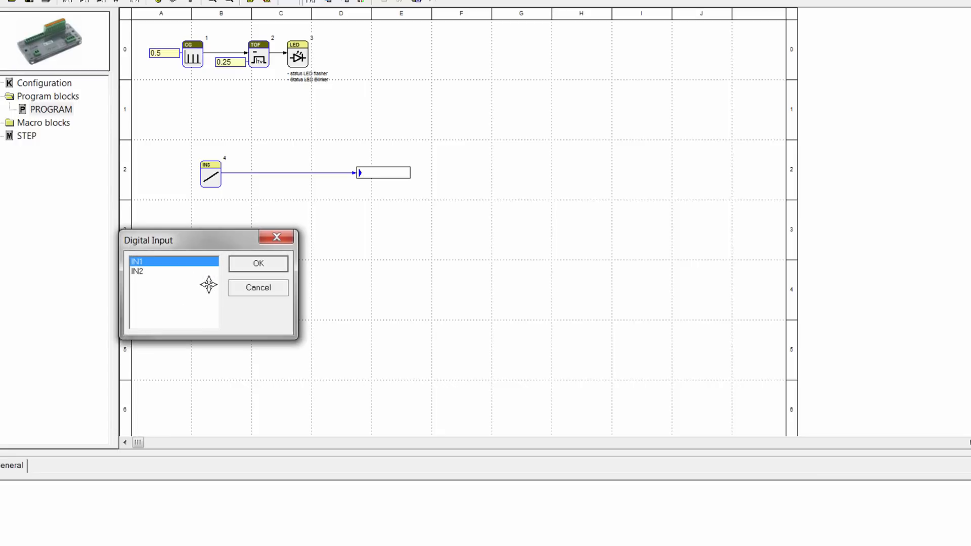
click(258, 263)
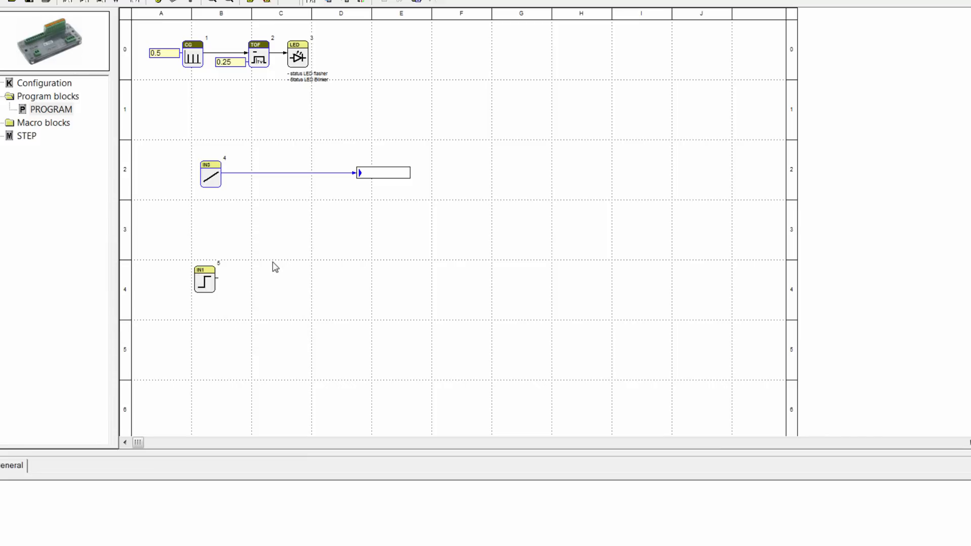
mouse_move(324, 256)
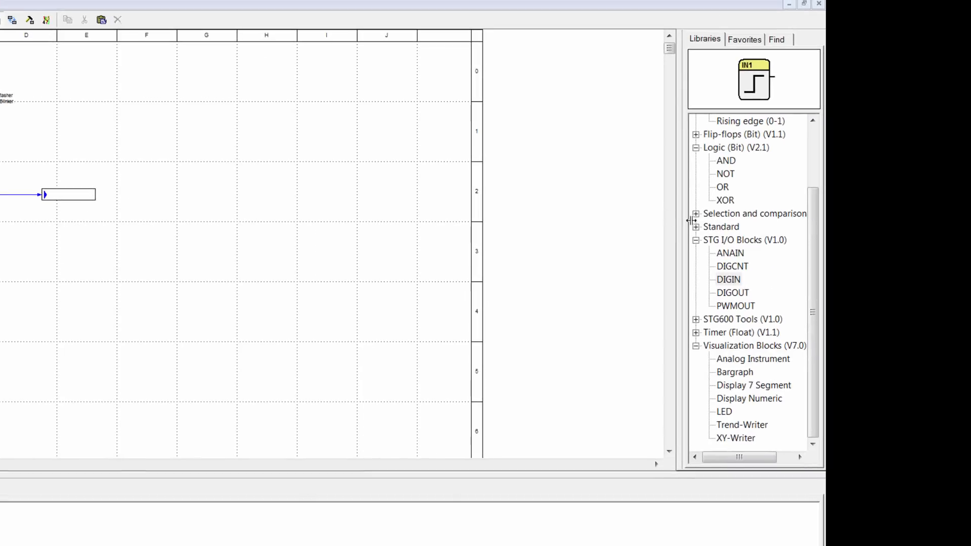
mouse_move(733, 297)
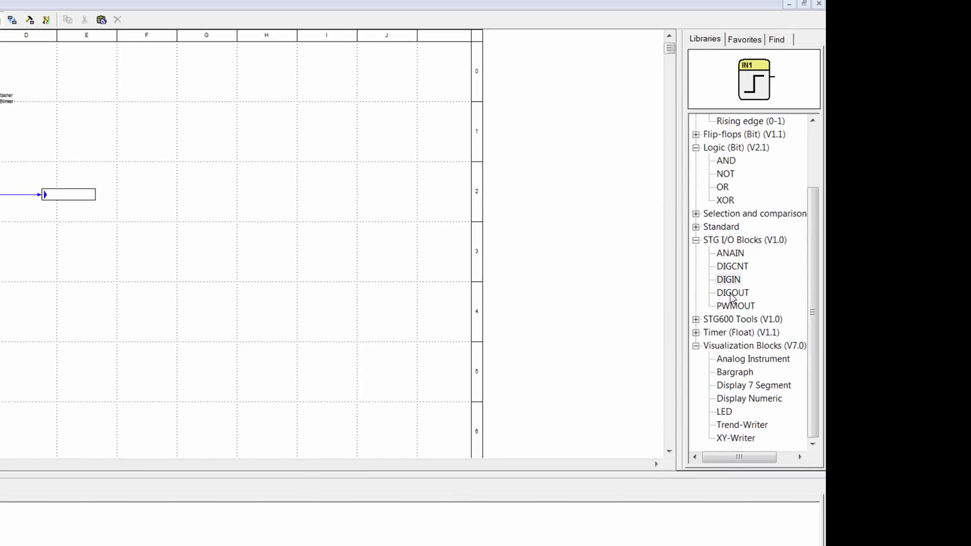
Place three DIGOUT blocks in rows 3-5 assigned to OUT1, OUT2 and OUT3.
click(732, 292)
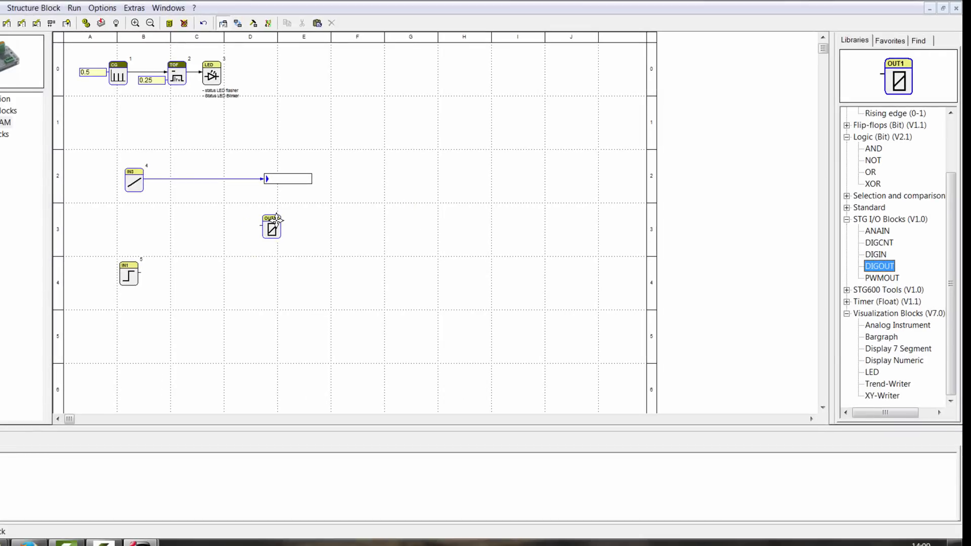
double_click(271, 226)
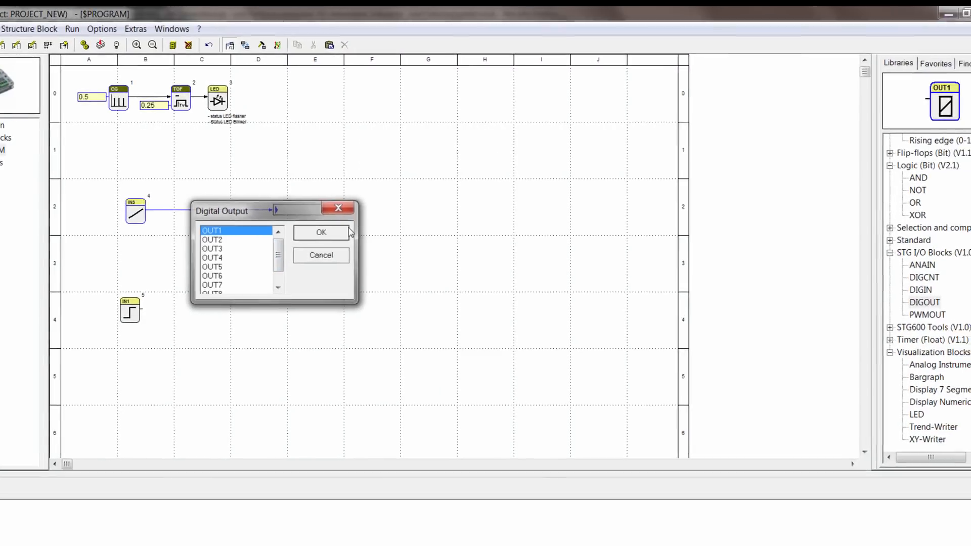
click(321, 231)
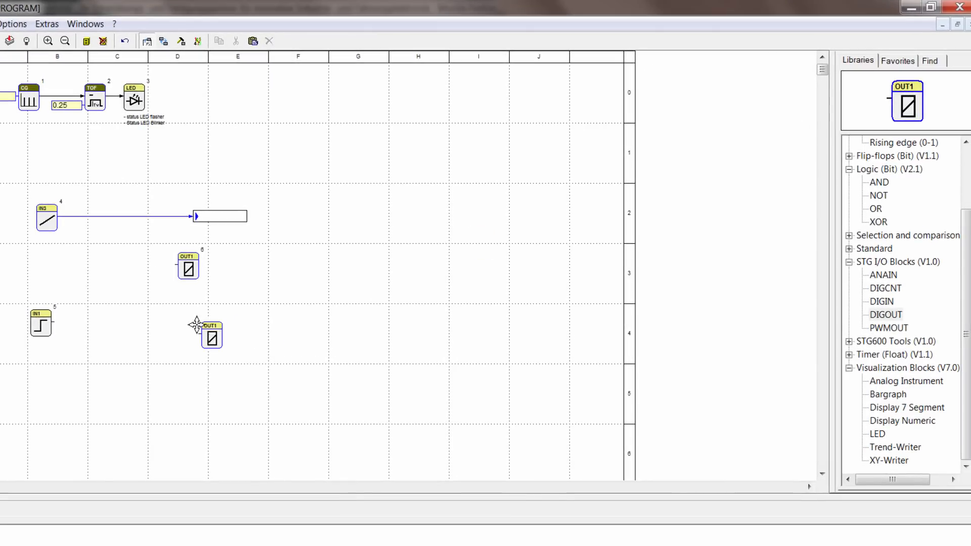
double_click(212, 336)
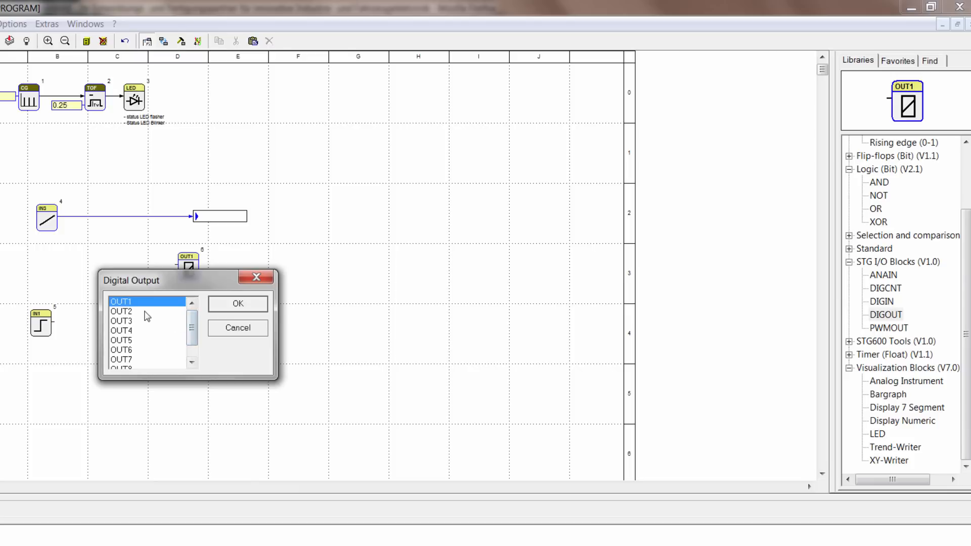
click(122, 311)
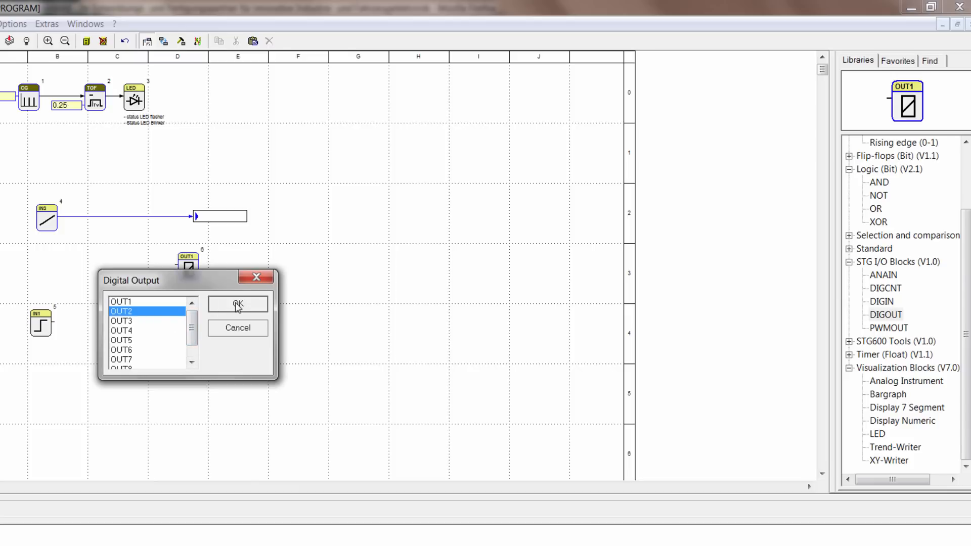
click(237, 304)
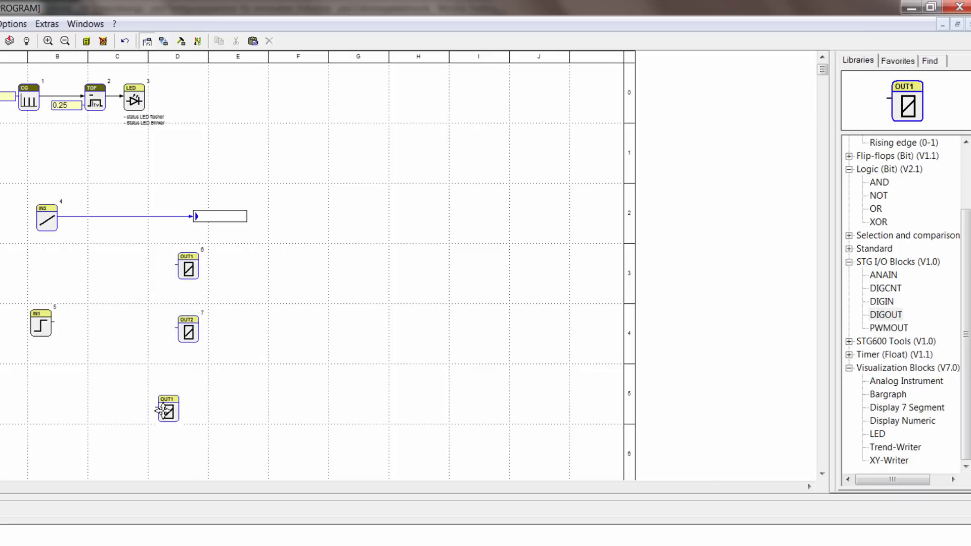
double_click(167, 409)
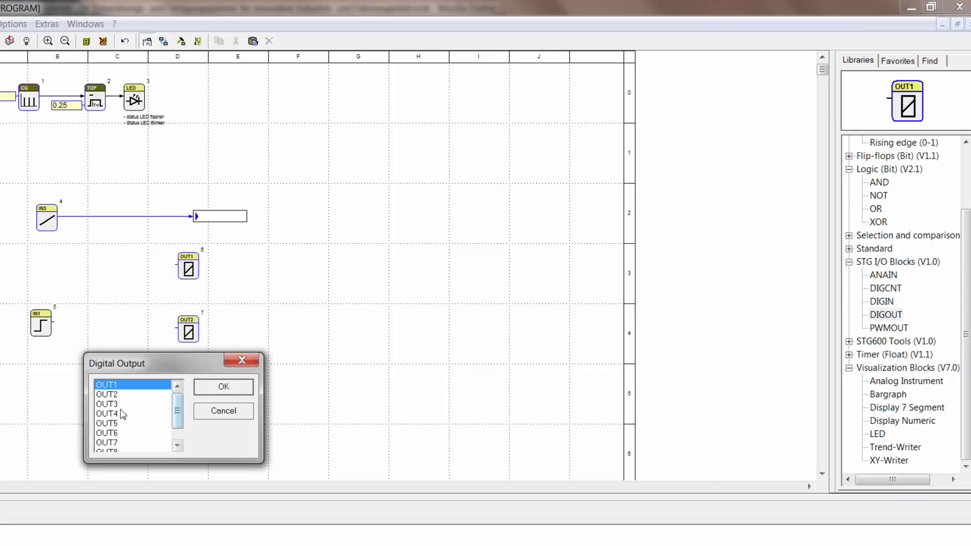
click(106, 404)
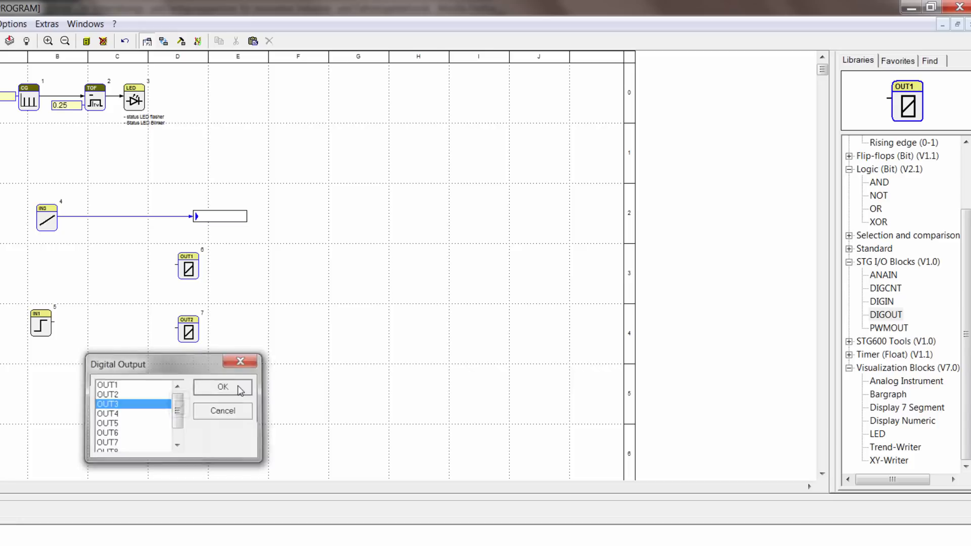
click(222, 387)
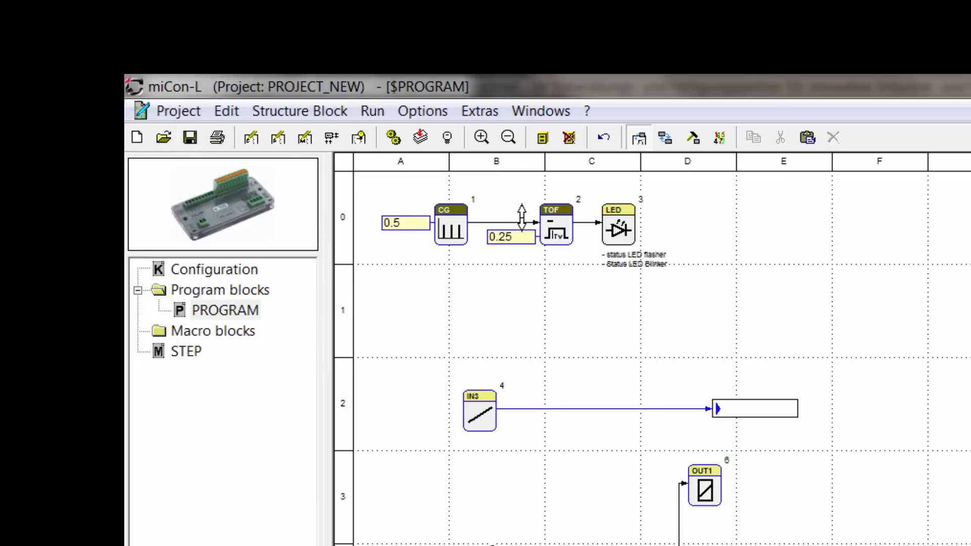
mouse_move(419, 138)
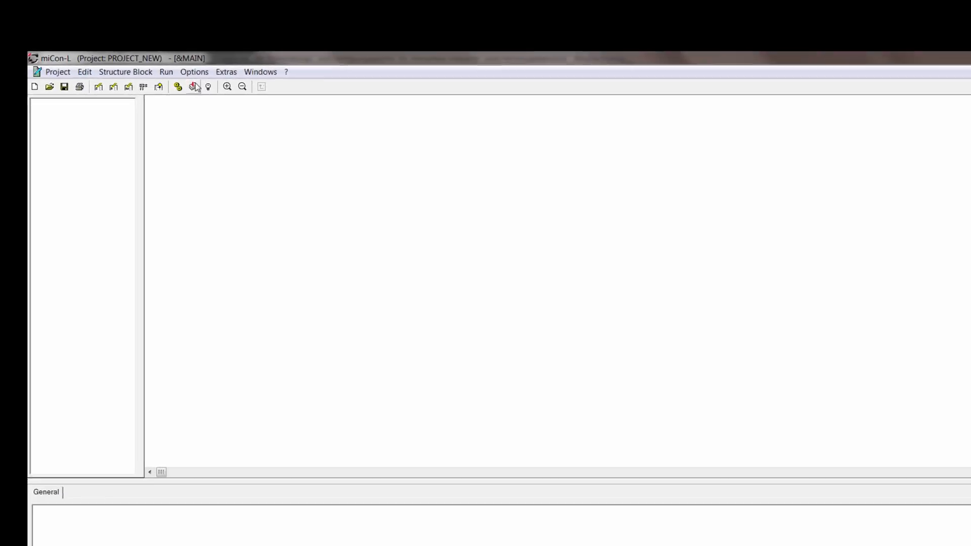
Log on to the found STG-600 target system.
click(194, 87)
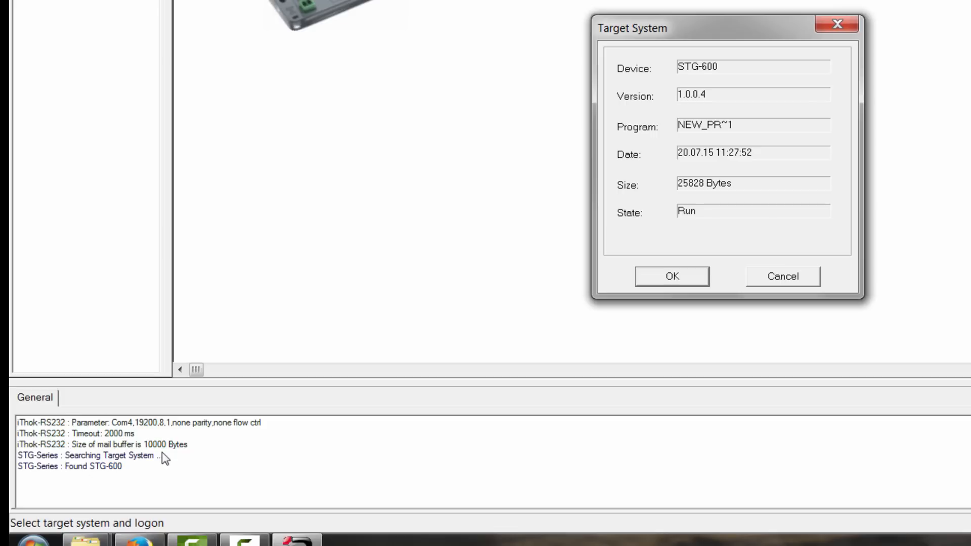
mouse_move(316, 397)
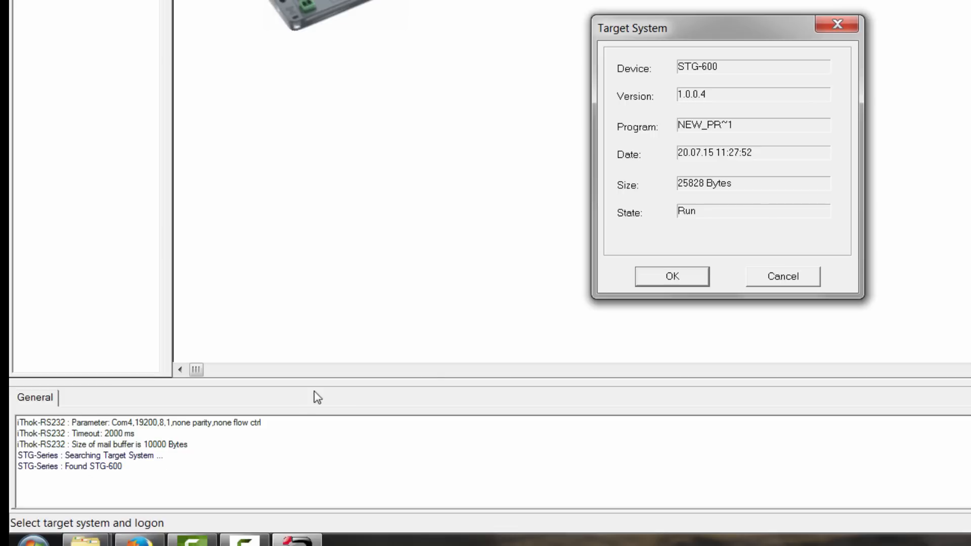
click(672, 276)
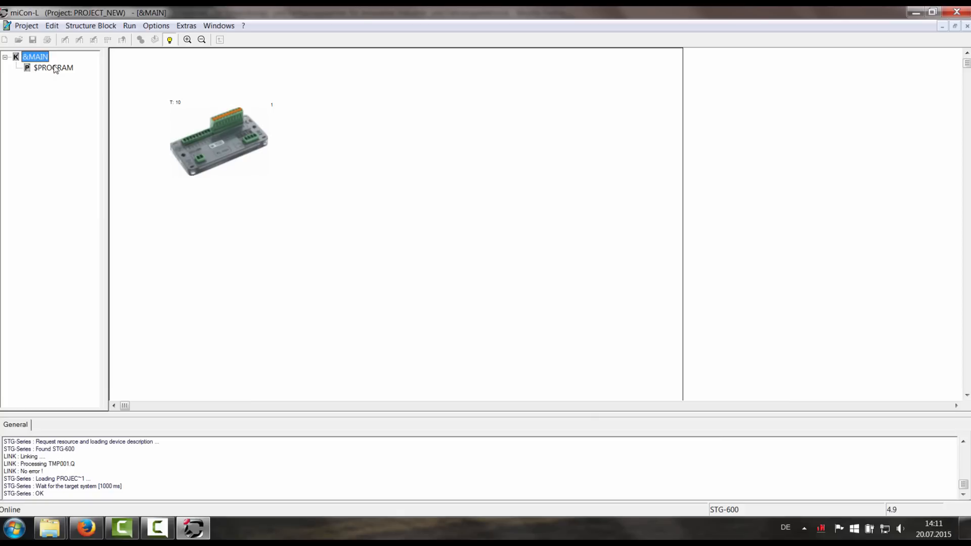
View $PROGRAM online with the numeric display reading IN3's live value 7.6443.
double_click(53, 68)
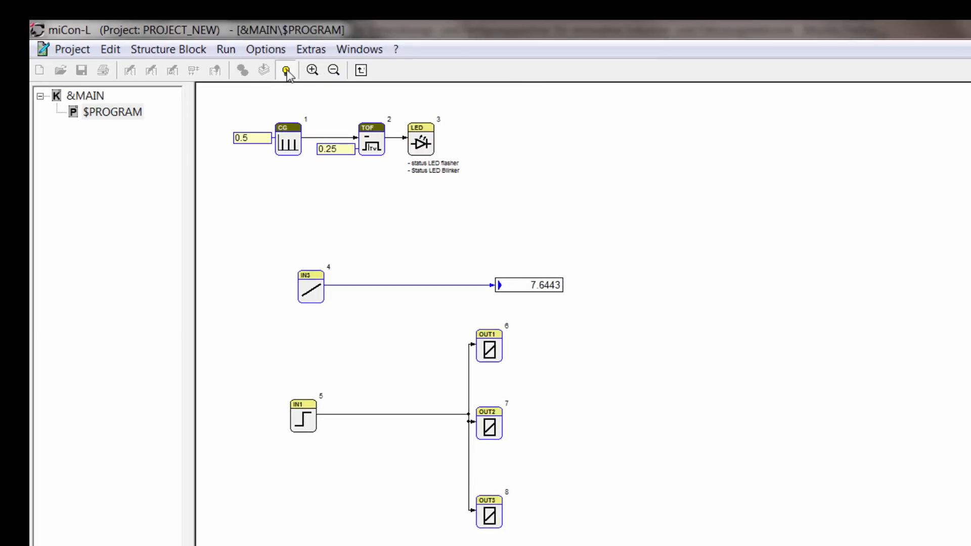
Stop online monitoring and reopen $PROGRAM in the editor.
click(287, 70)
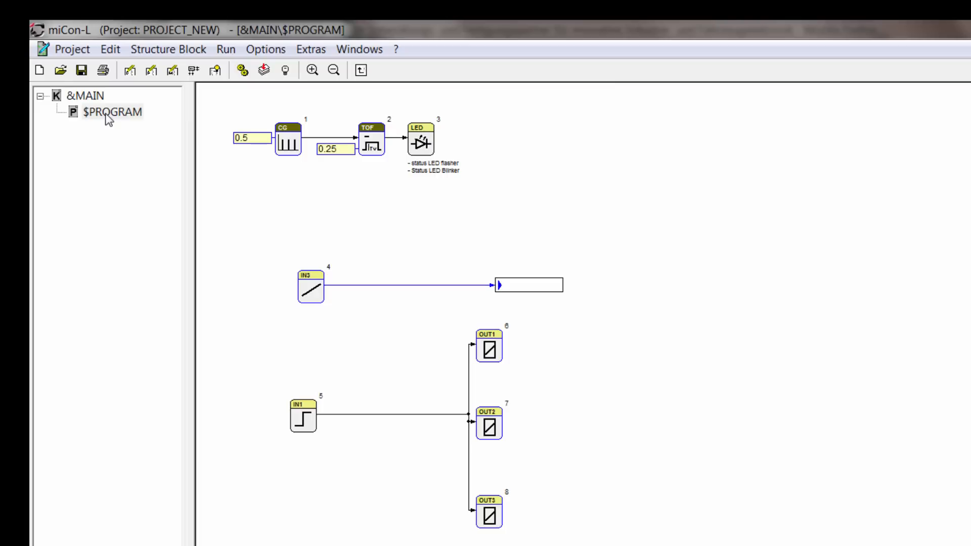
right_click(102, 113)
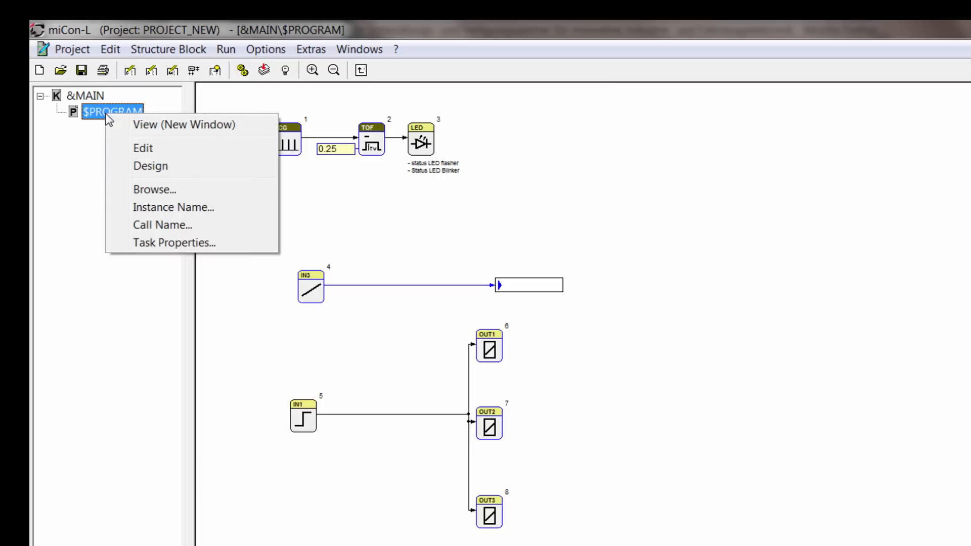
mouse_move(142, 147)
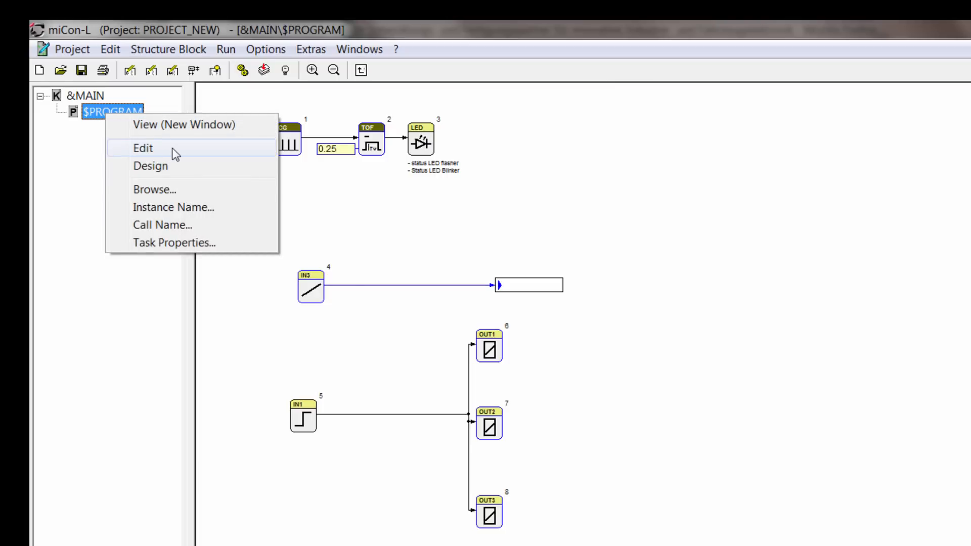
click(144, 147)
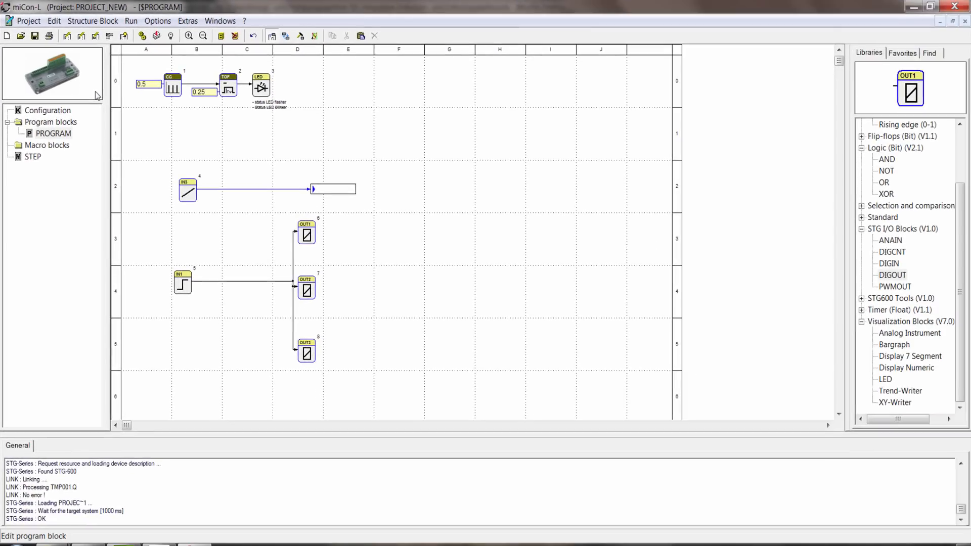